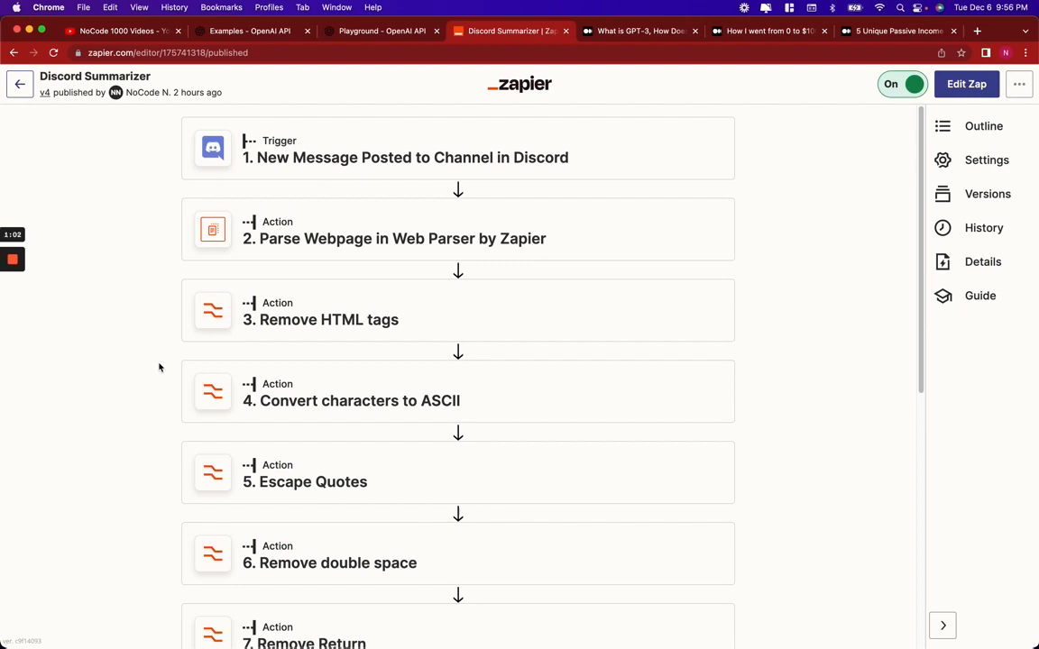
pyautogui.moveTo(404, 158)
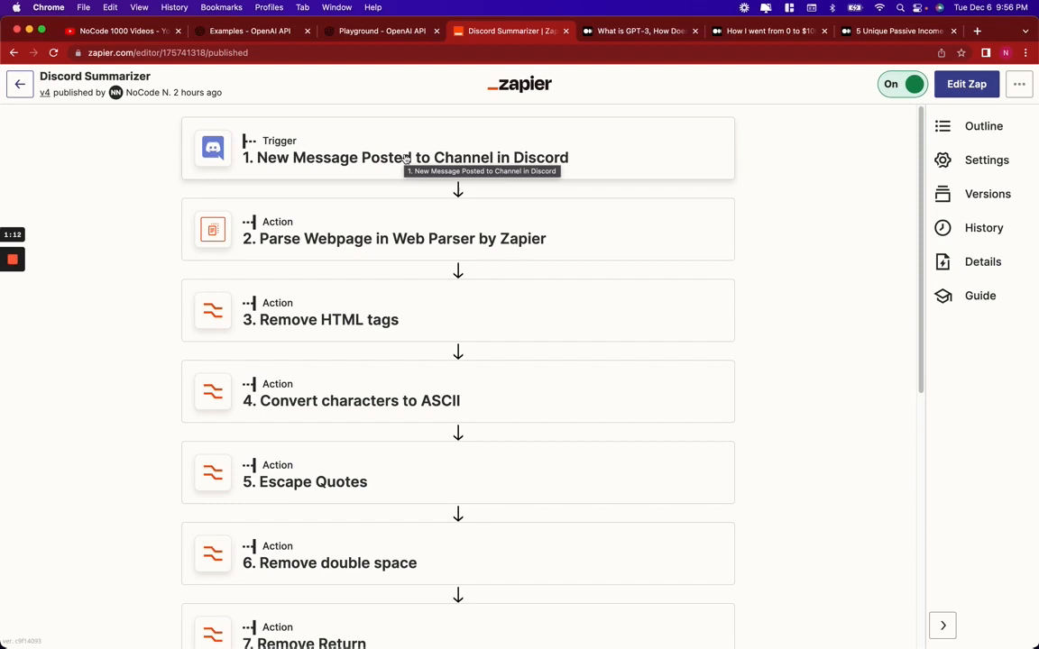
# Open the zap for editing and review the New Message Posted trigger on channel eli5-bot
pyautogui.click(405, 157)
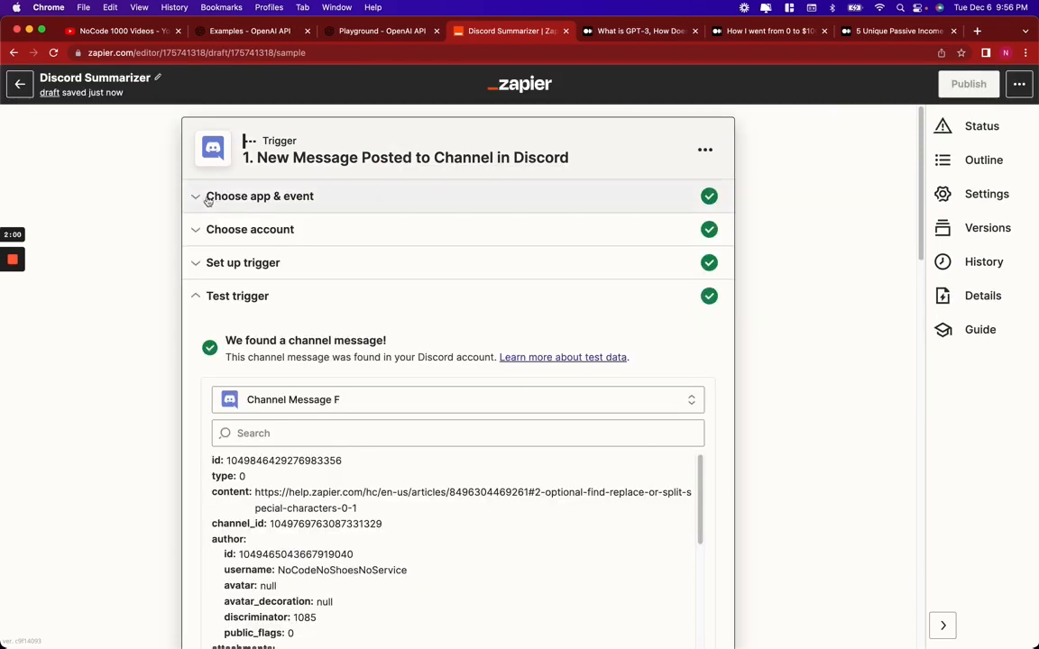
pyautogui.click(260, 196)
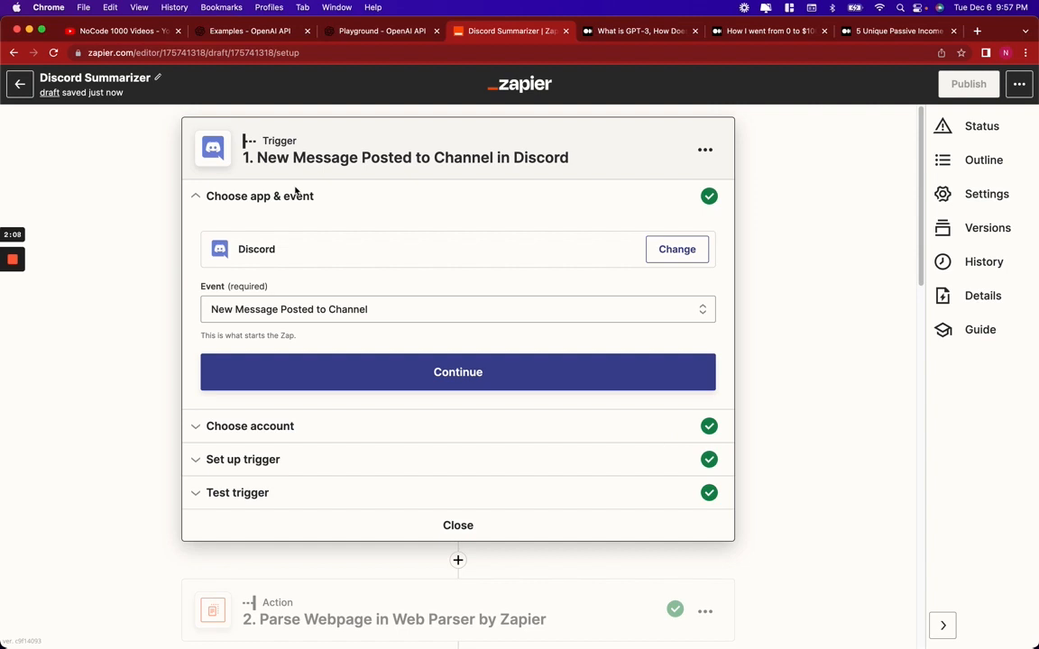
pyautogui.click(457, 371)
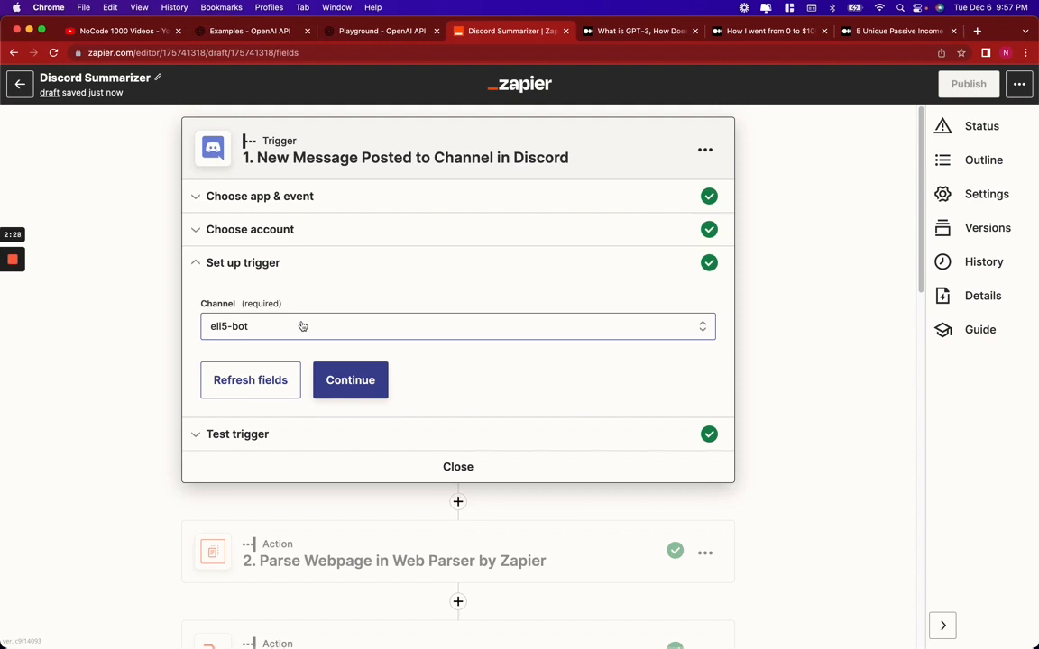
pyautogui.scroll(-3)
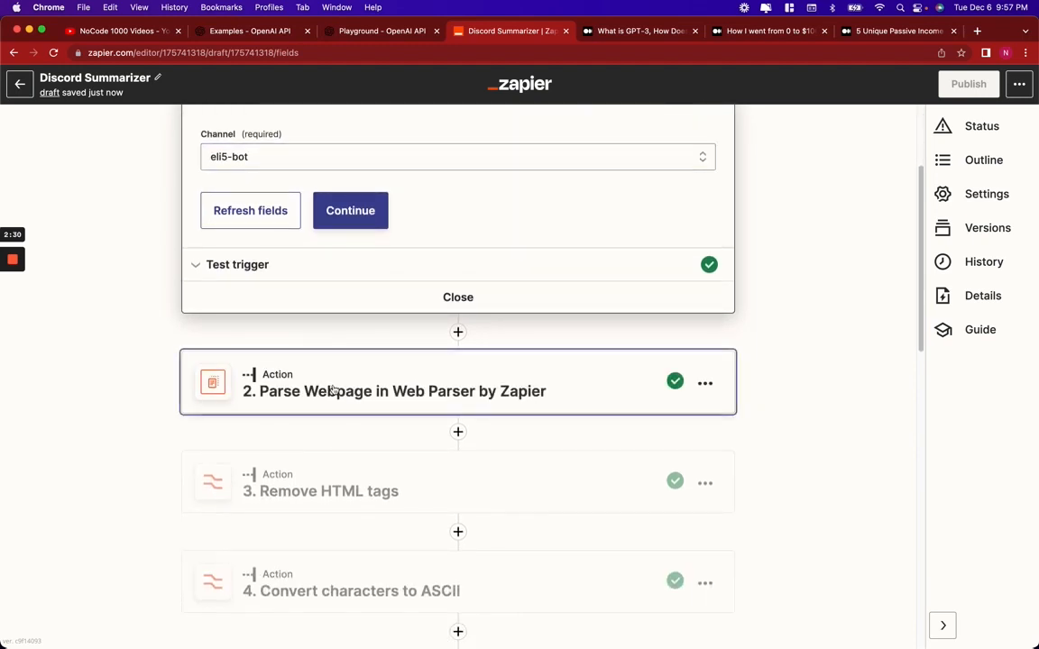
# Review the Parse Webpage step, which parses the Discord message's embed URL
pyautogui.click(392, 390)
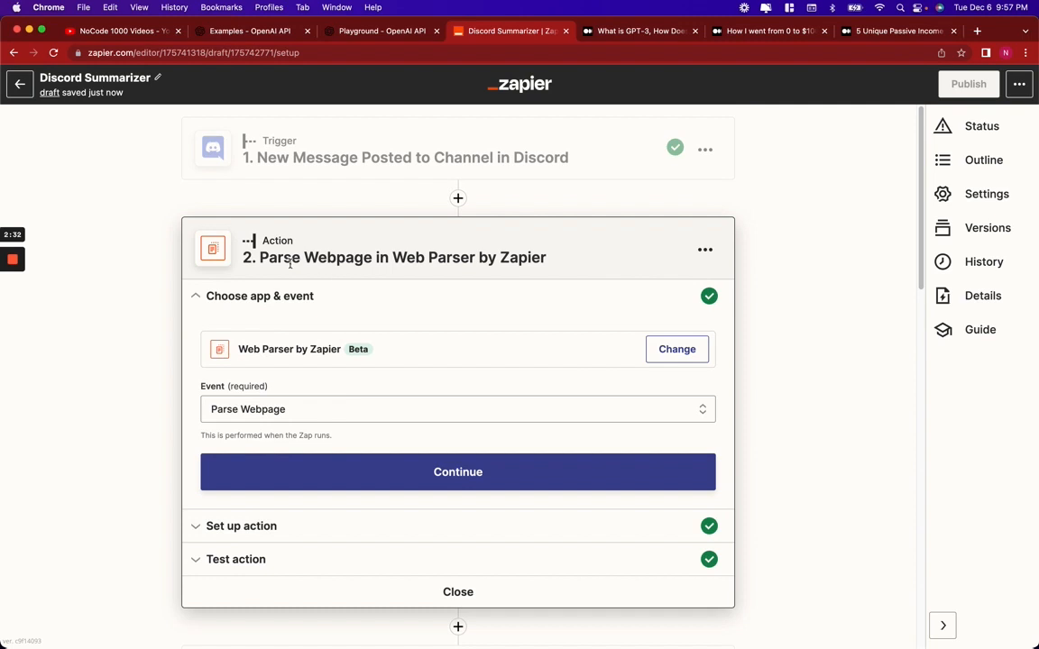
pyautogui.moveTo(495, 292)
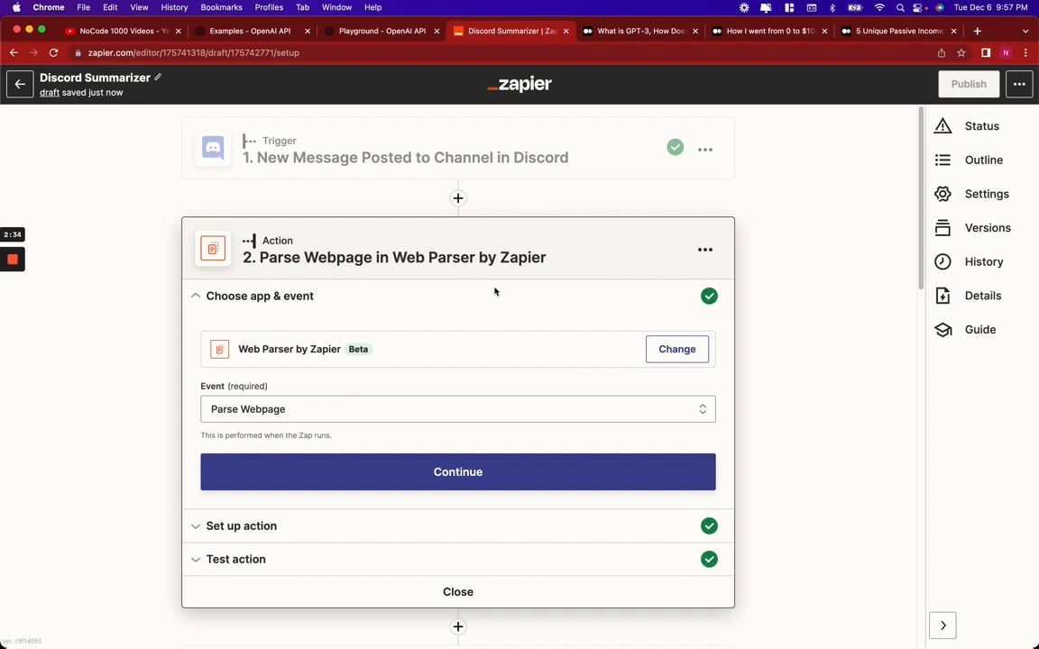
pyautogui.moveTo(531, 256)
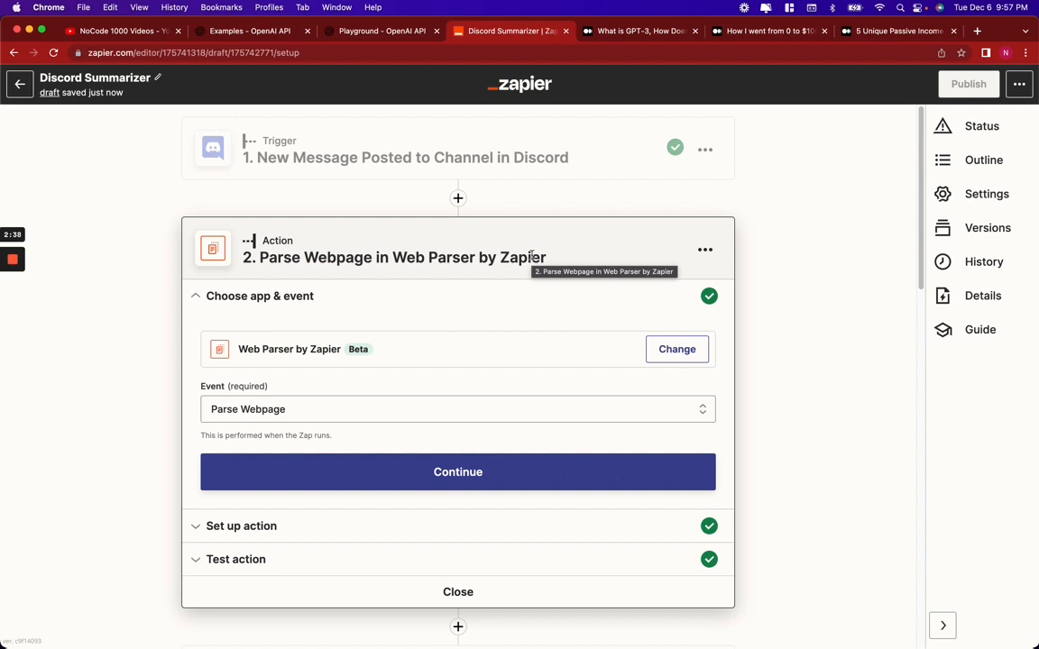
pyautogui.click(458, 471)
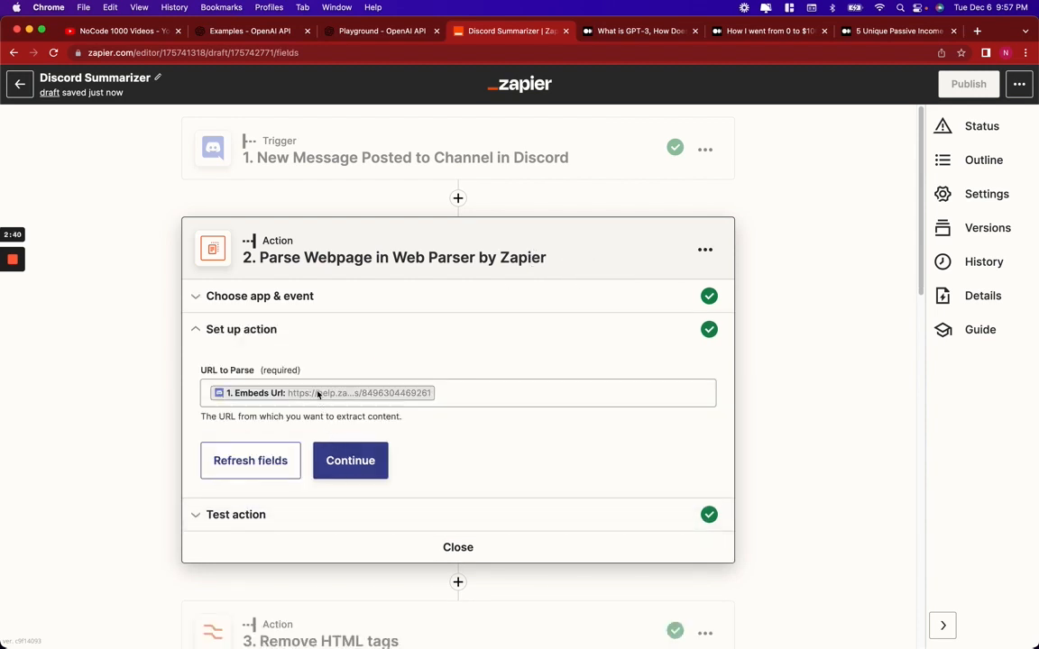
pyautogui.moveTo(324, 160)
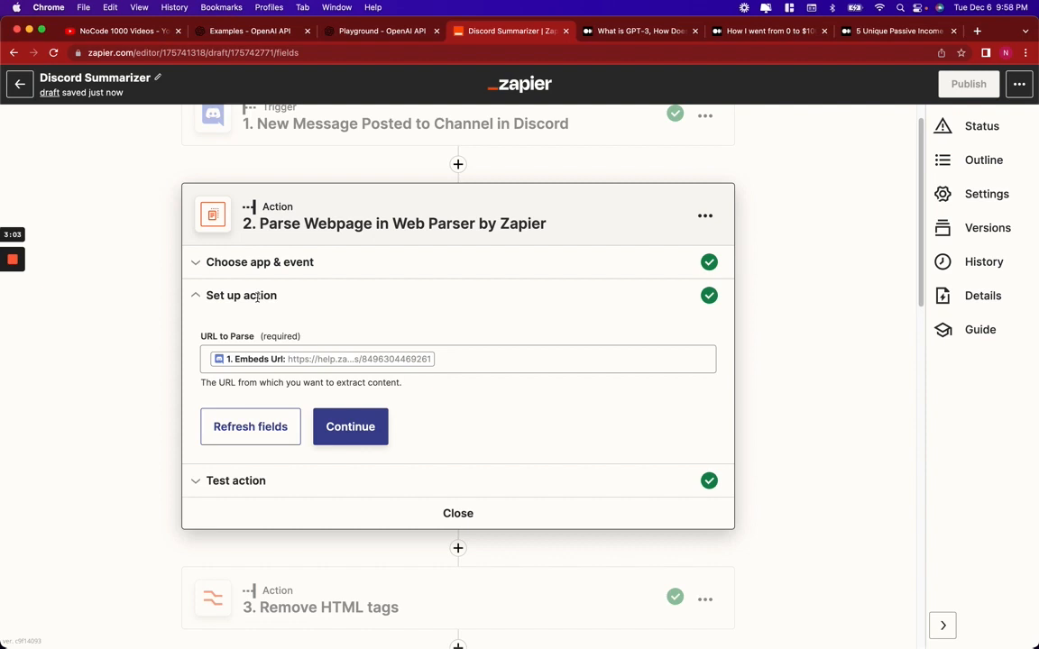
pyautogui.scroll(-3)
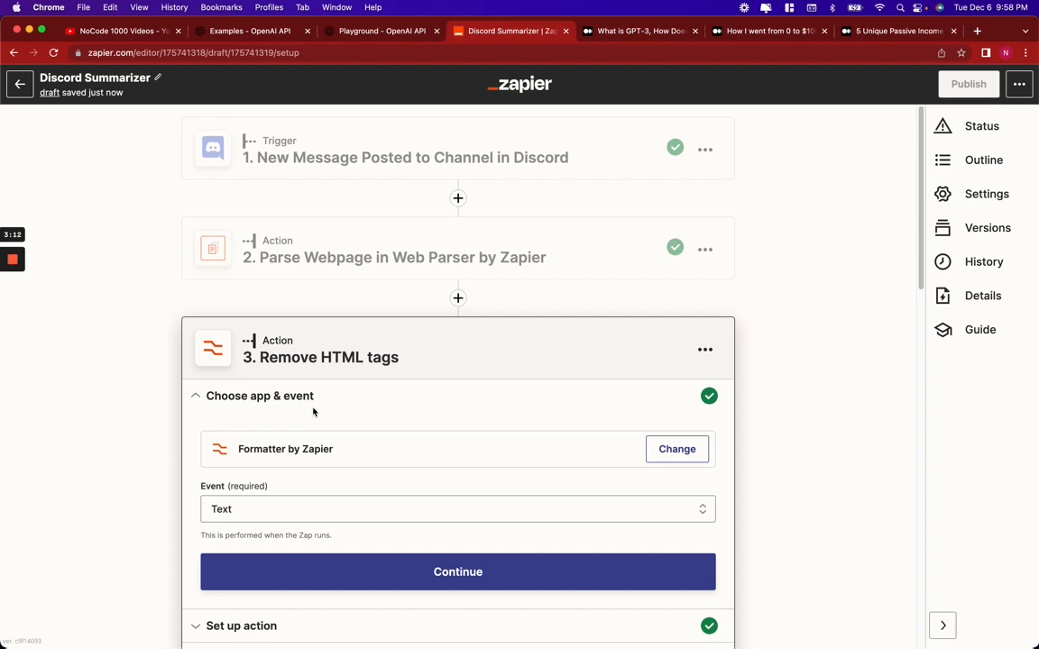
# Review the Remove HTML Tags transform in step 3, then move to step 4
pyautogui.scroll(-3)
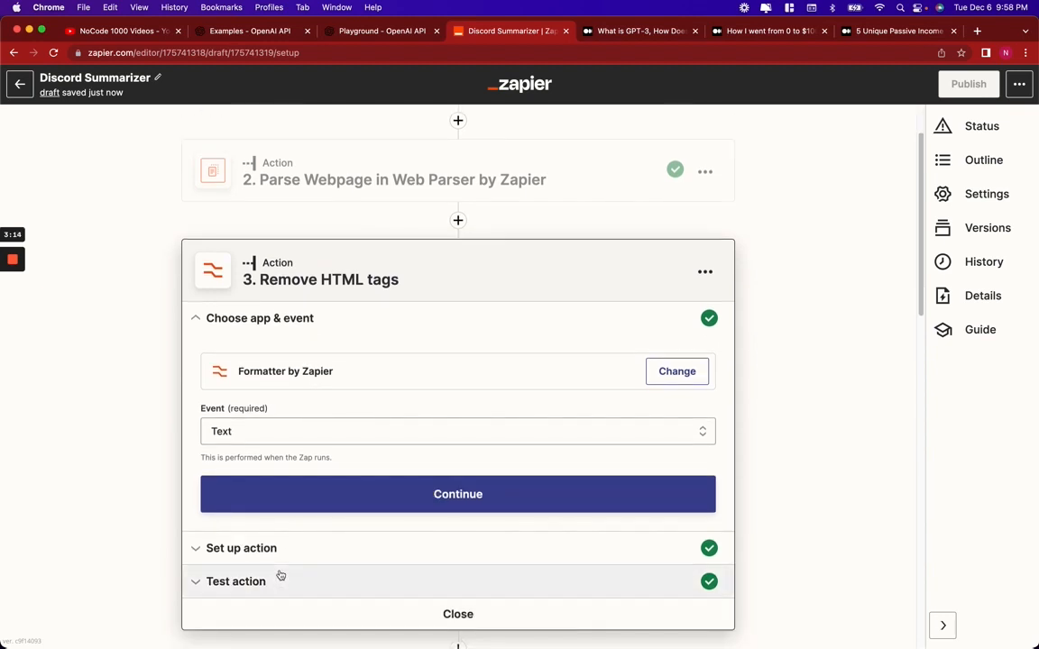
pyautogui.click(457, 493)
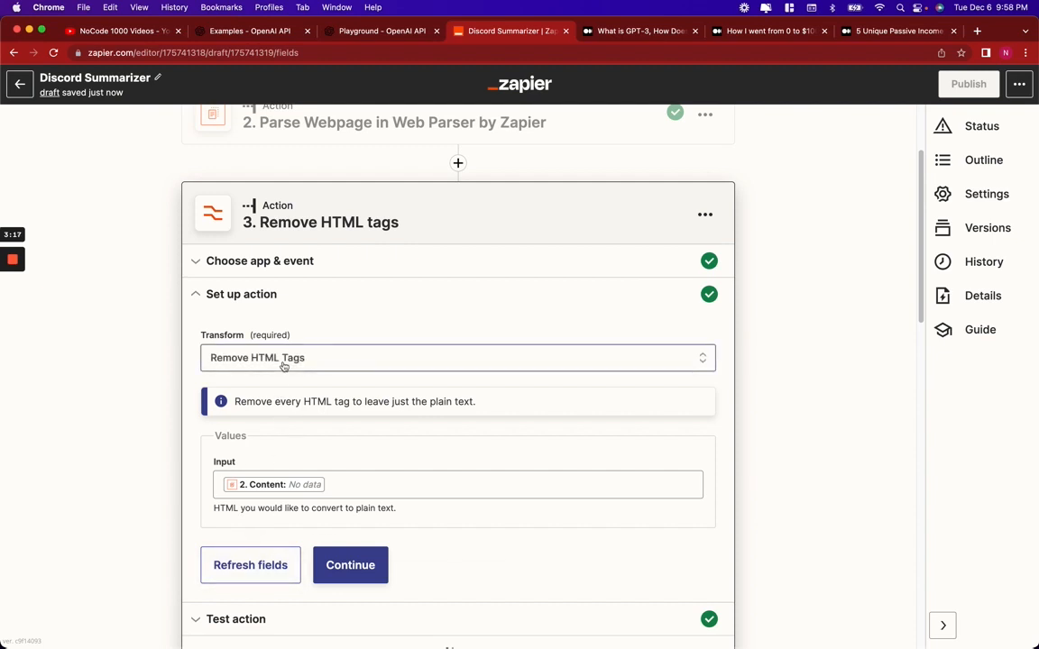
pyautogui.click(459, 357)
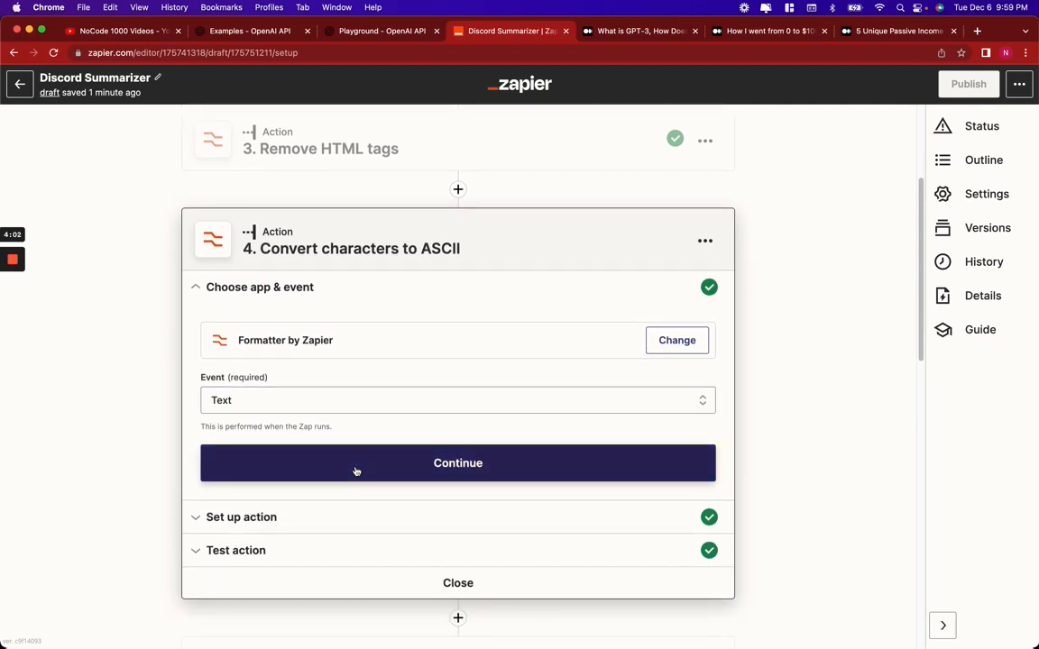
# Show step 4's Convert to ASCII transform using step 3's output as input
pyautogui.scroll(-3)
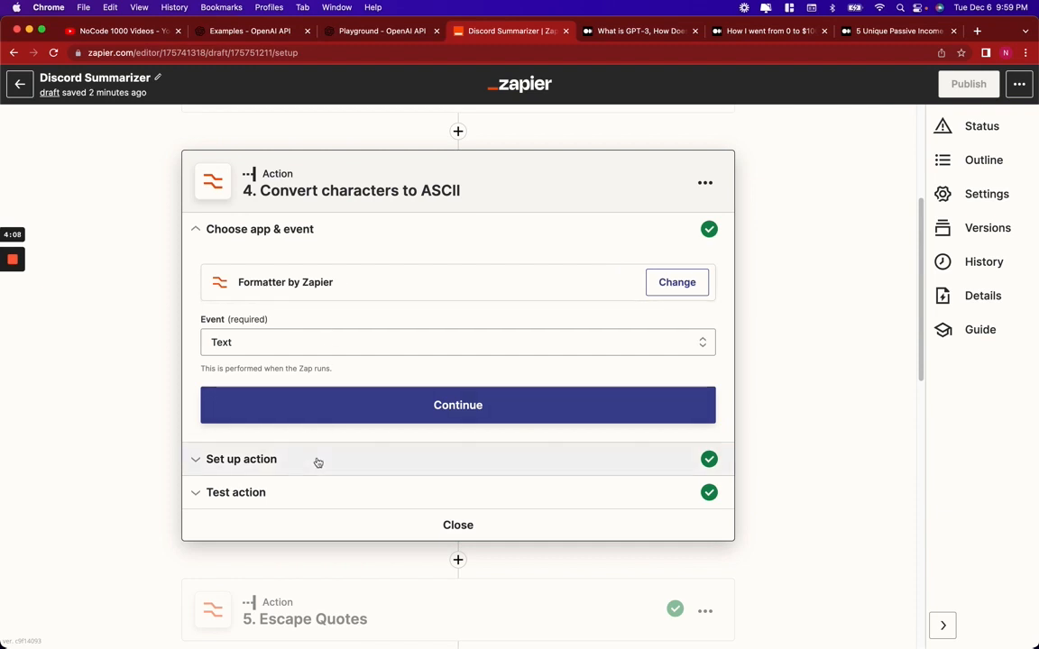
pyautogui.click(457, 405)
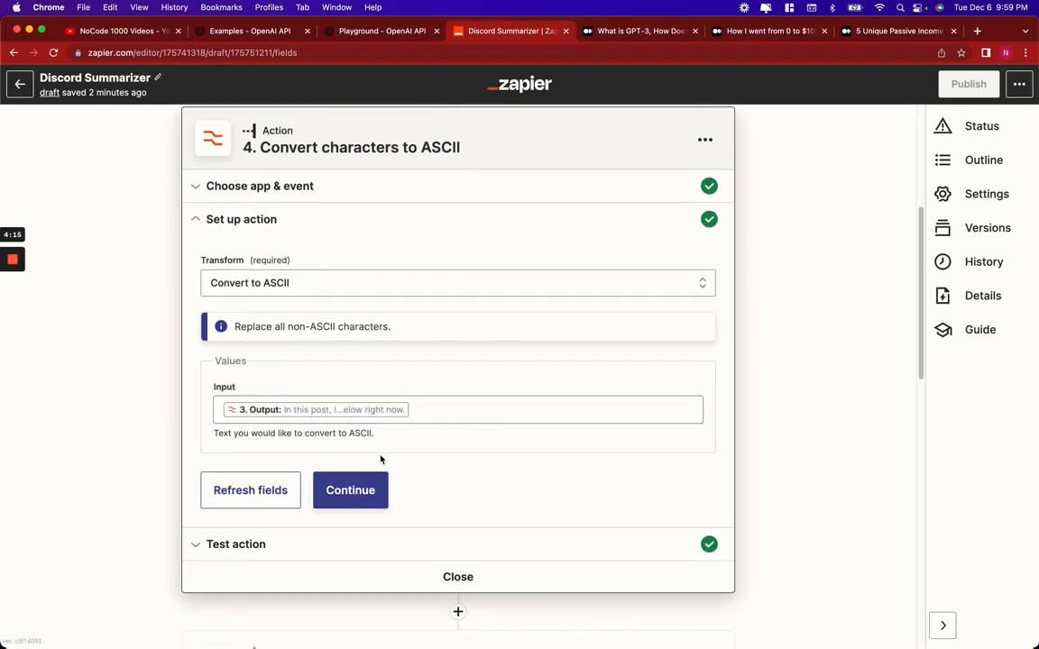
pyautogui.scroll(-3)
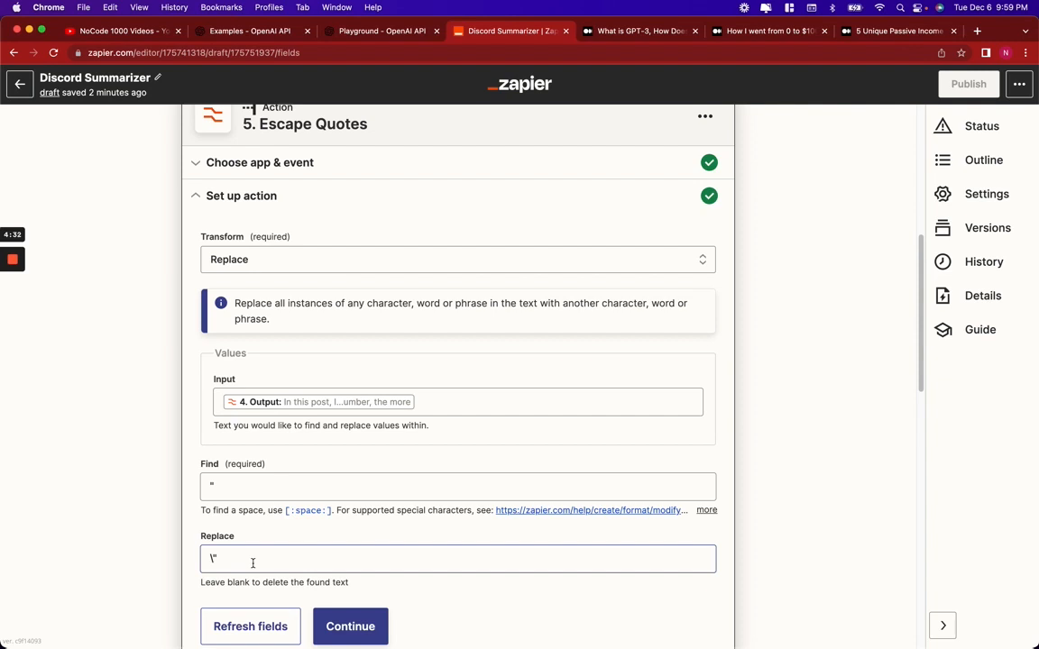
# Set the Escape Quotes Find field to a double quote and check the escaped replacement
pyautogui.click(458, 486)
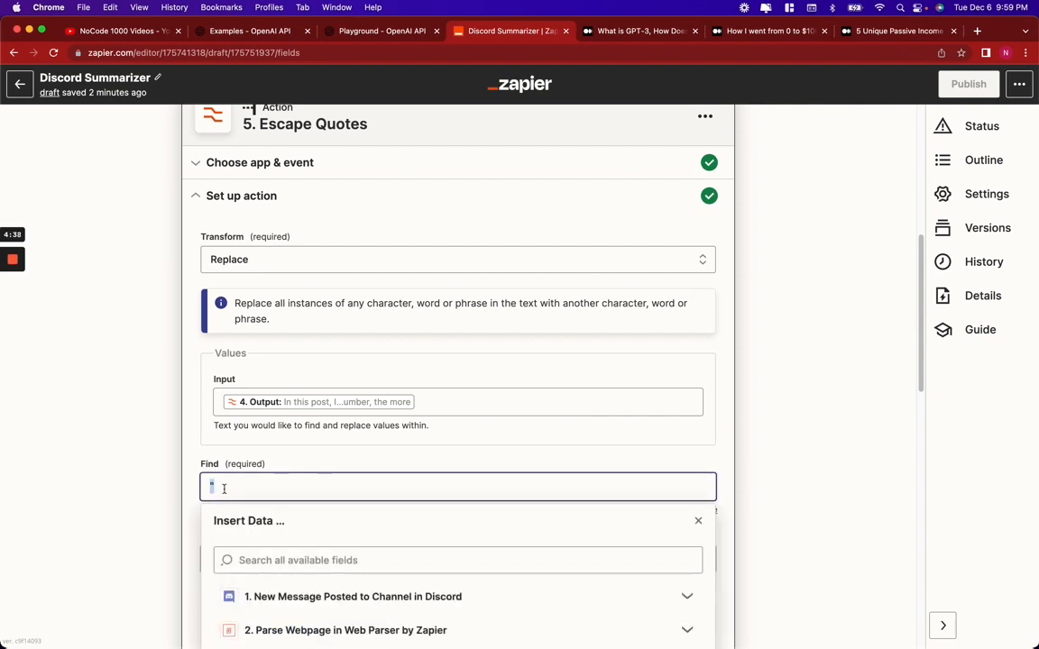
pyautogui.write('"')
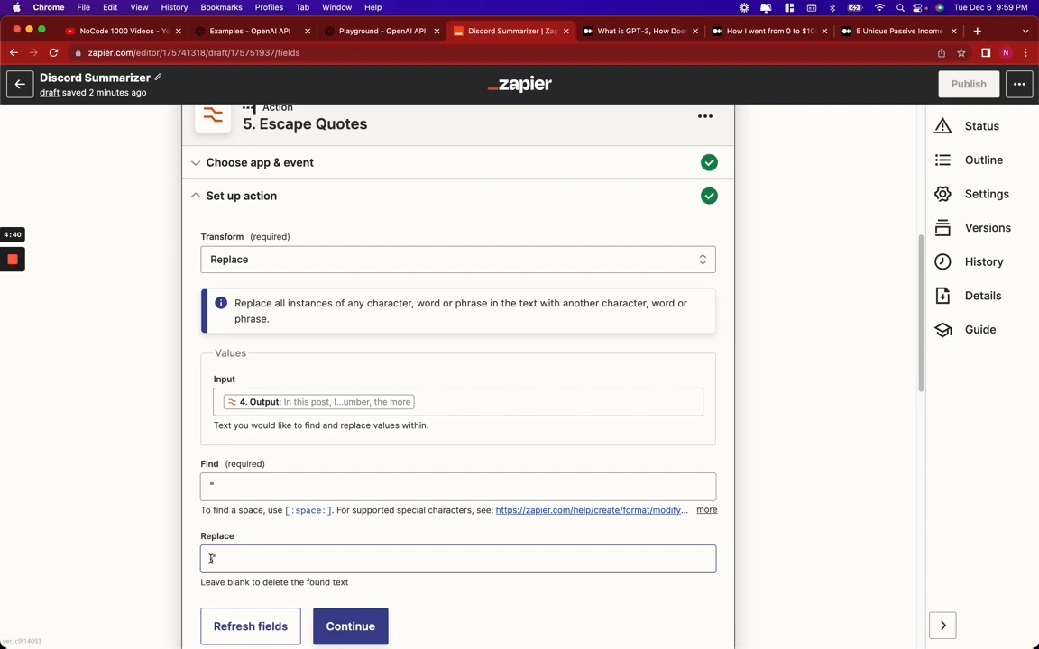
pyautogui.click(458, 558)
pyautogui.write('\\')
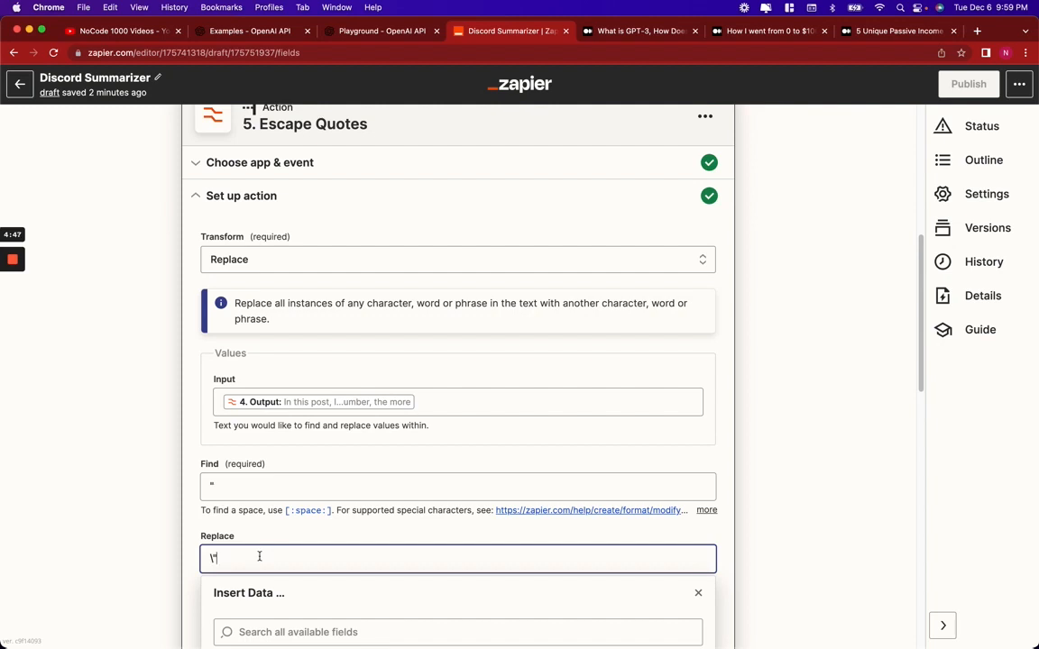
pyautogui.scroll(-3)
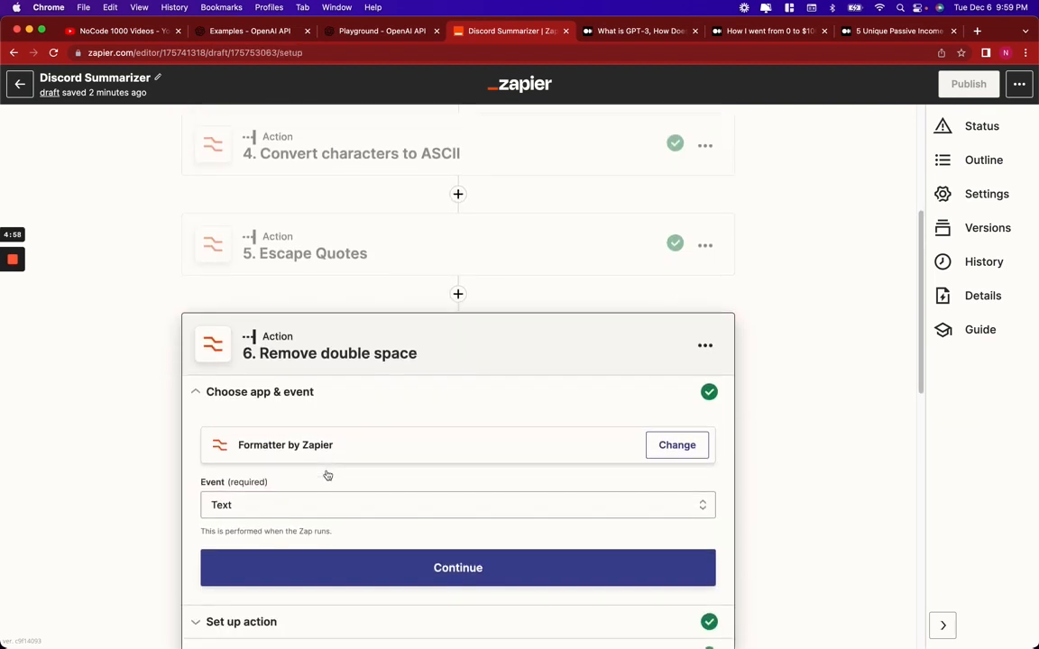
# Review step 6's Replace transform finding [:space:][:space:] in step 5's output
pyautogui.scroll(-3)
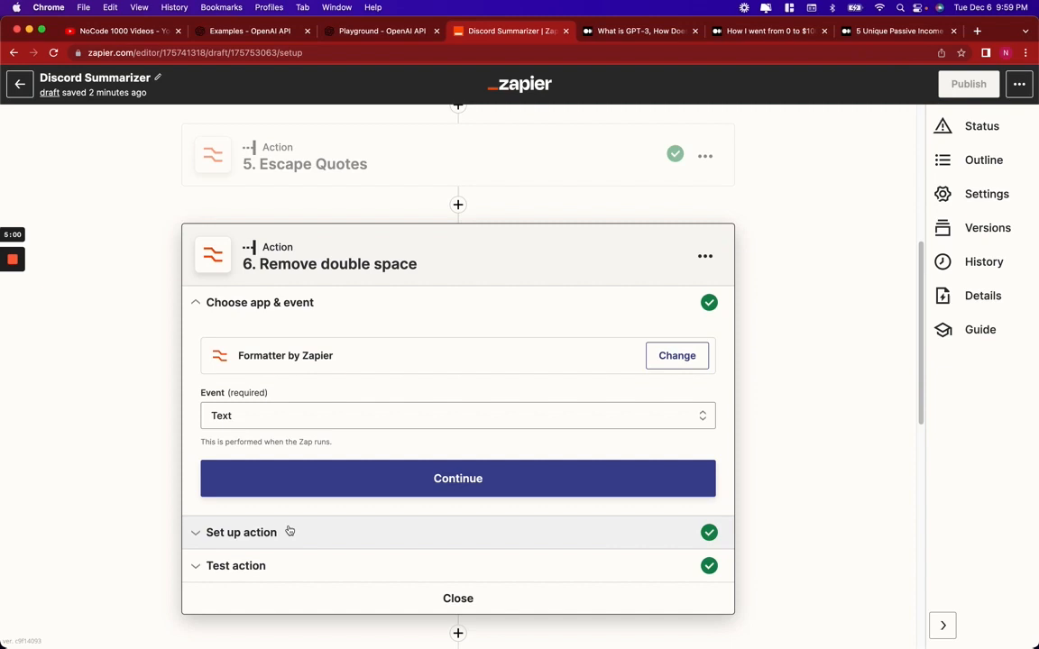
pyautogui.click(458, 478)
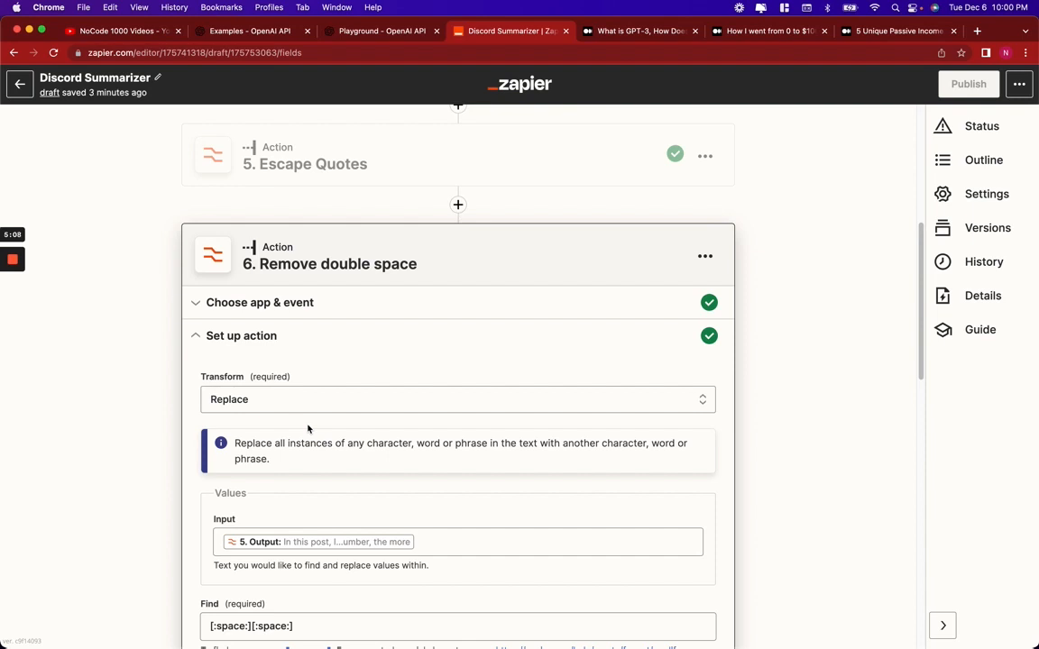
pyautogui.scroll(-3)
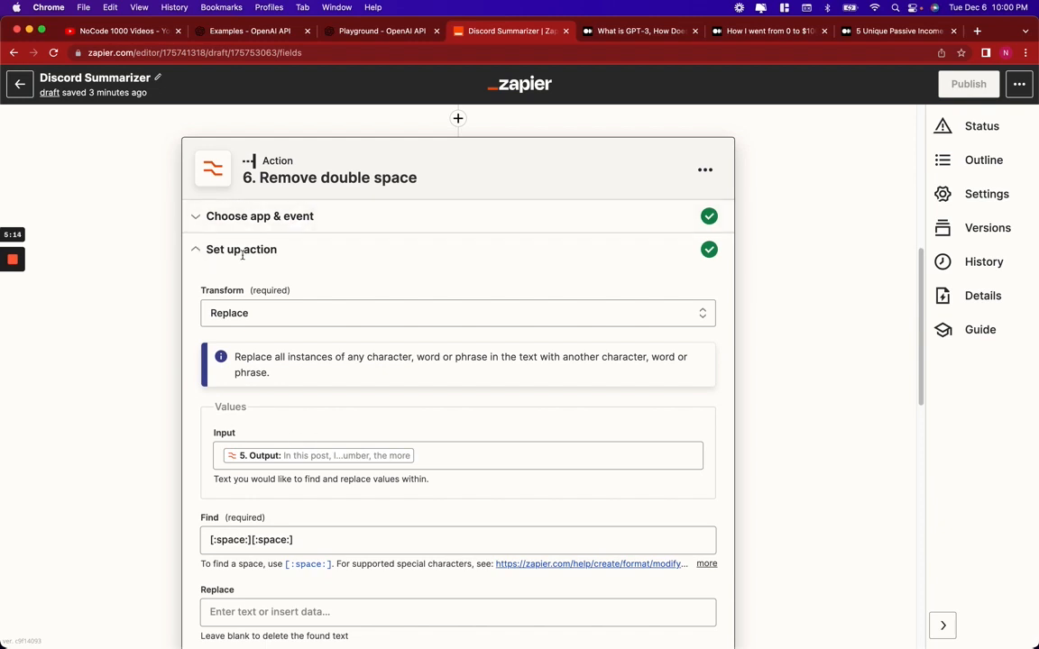
pyautogui.scroll(-3)
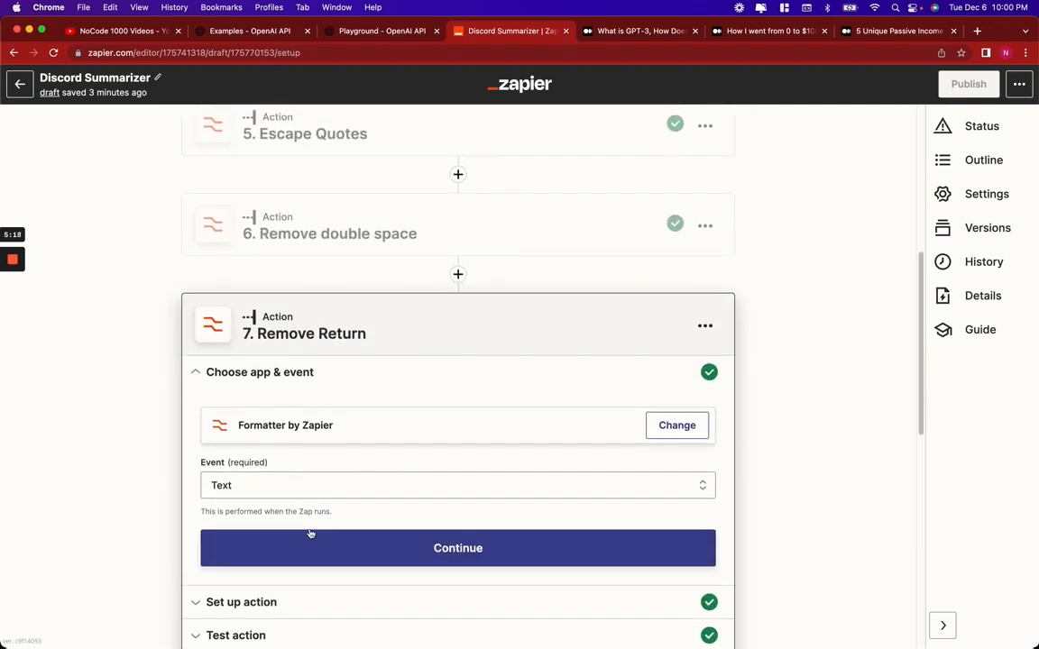
# Step through Remove Return, Remove New Line and Remove Tab to reach Truncate Length
pyautogui.click(457, 547)
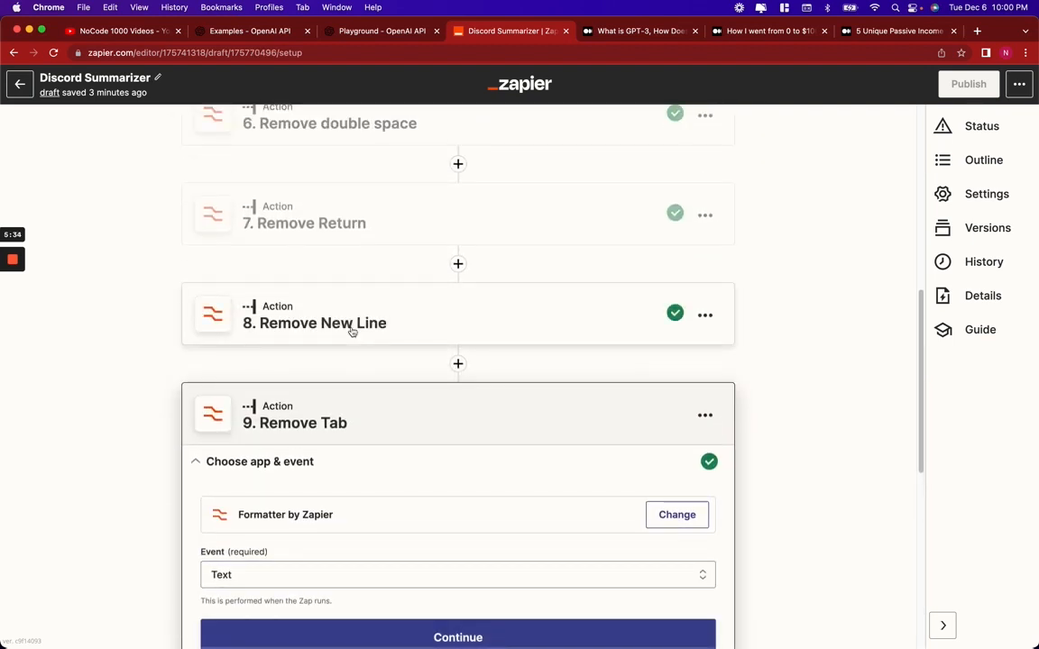
pyautogui.moveTo(356, 236)
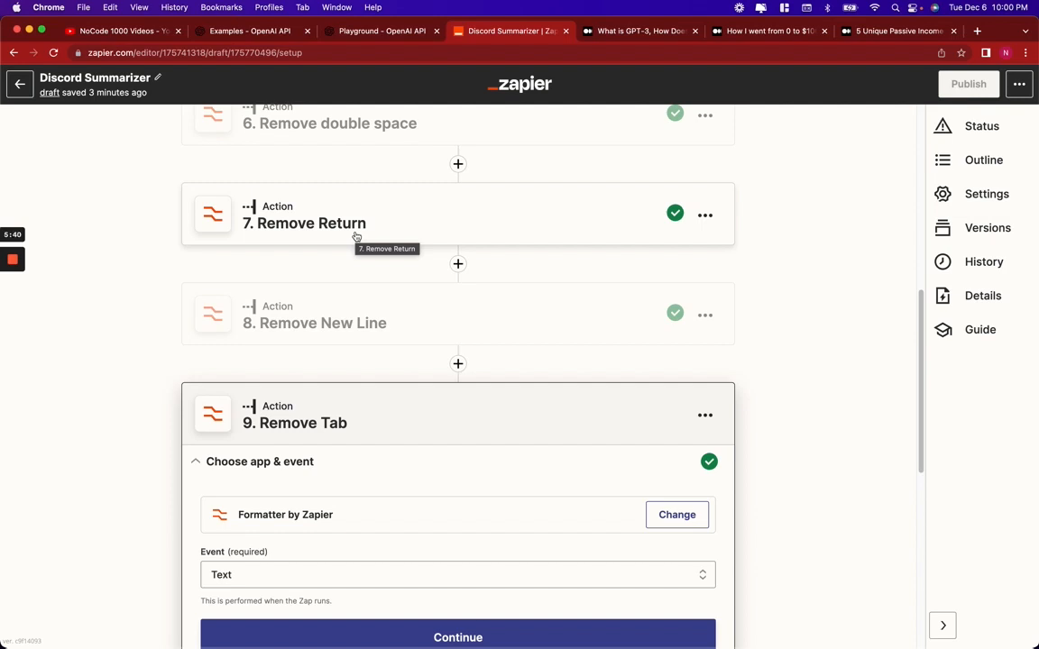
pyautogui.moveTo(356, 264)
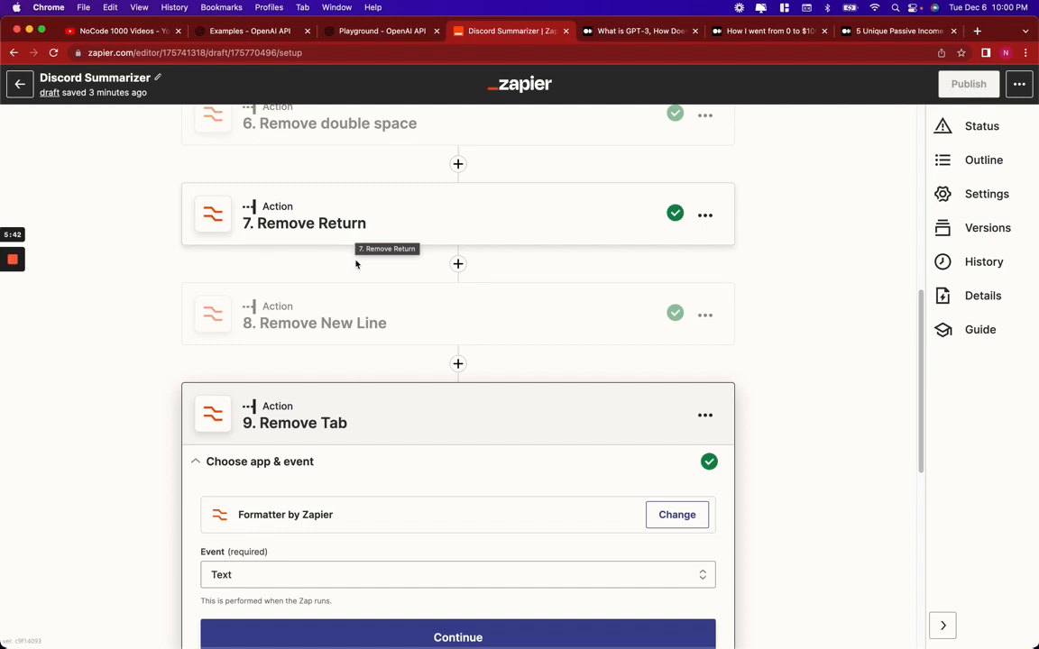
pyautogui.scroll(-3)
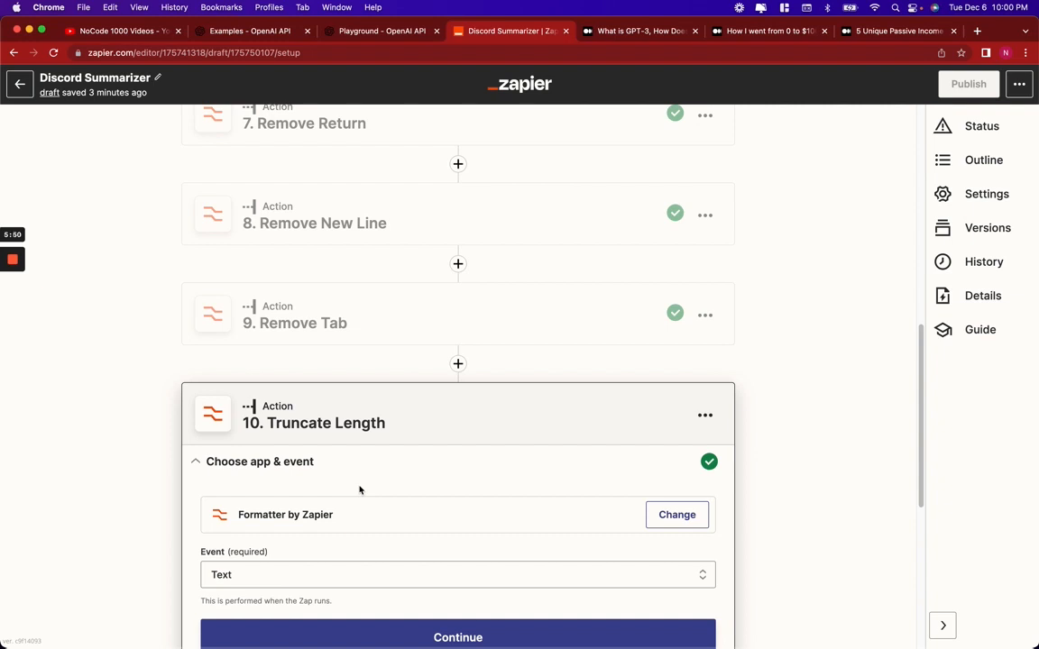
# Confirm the Truncate step's 4000-character Max Length on step 9's output and continue
pyautogui.click(457, 637)
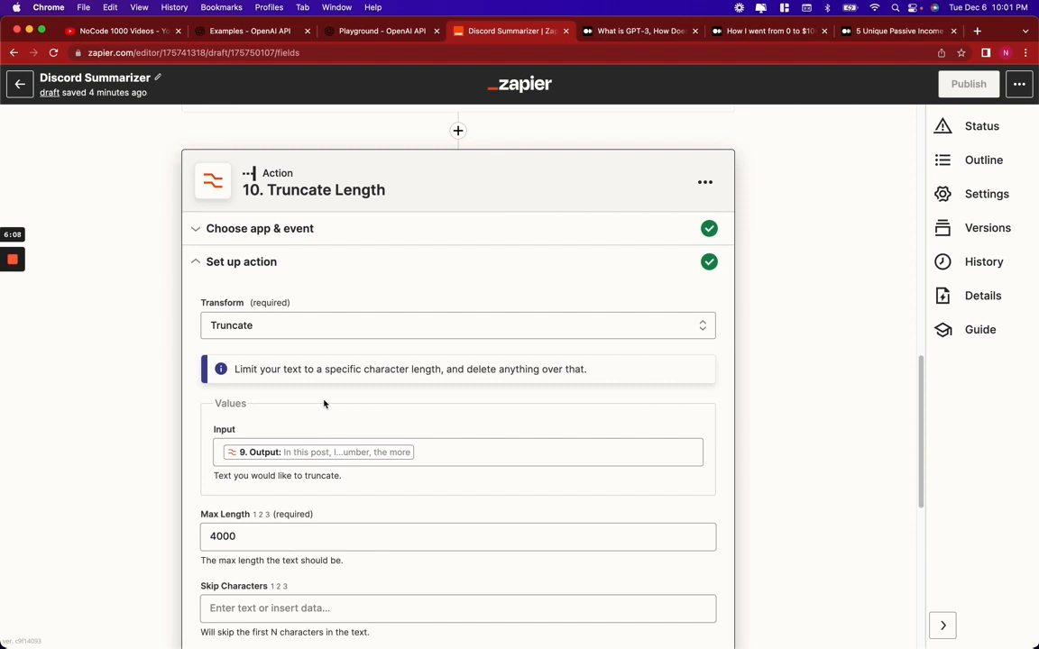
pyautogui.scroll(-3)
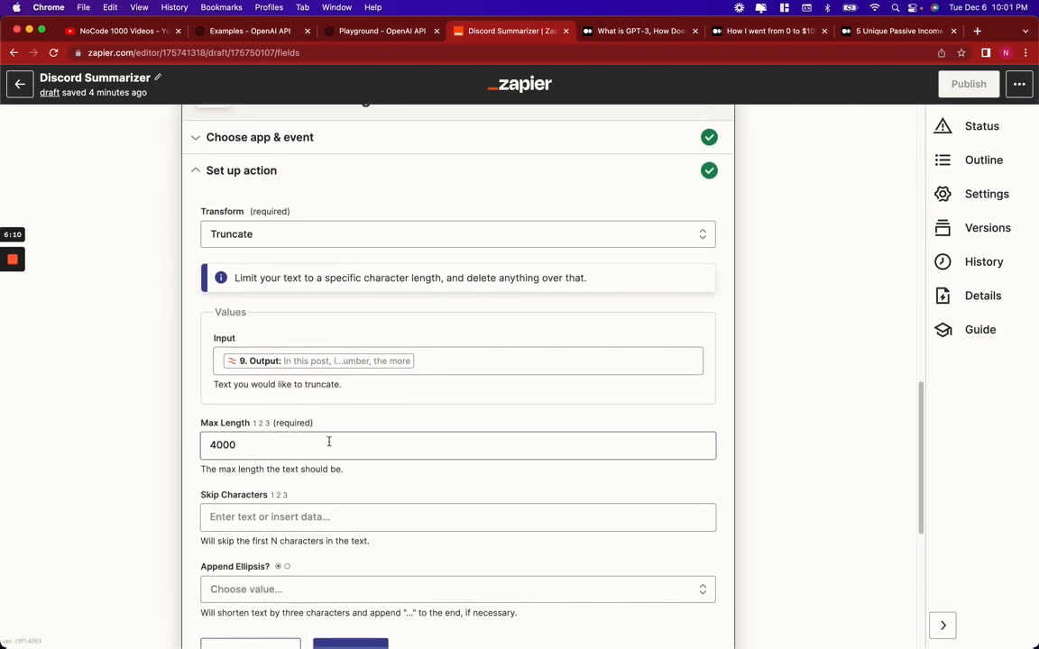
pyautogui.scroll(-3)
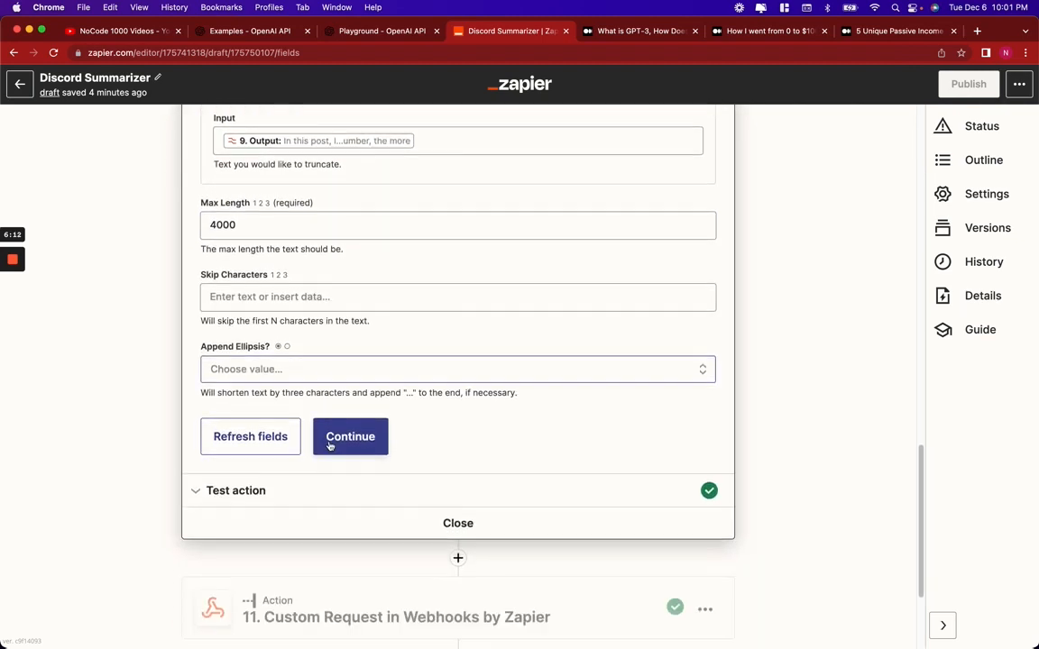
pyautogui.click(349, 436)
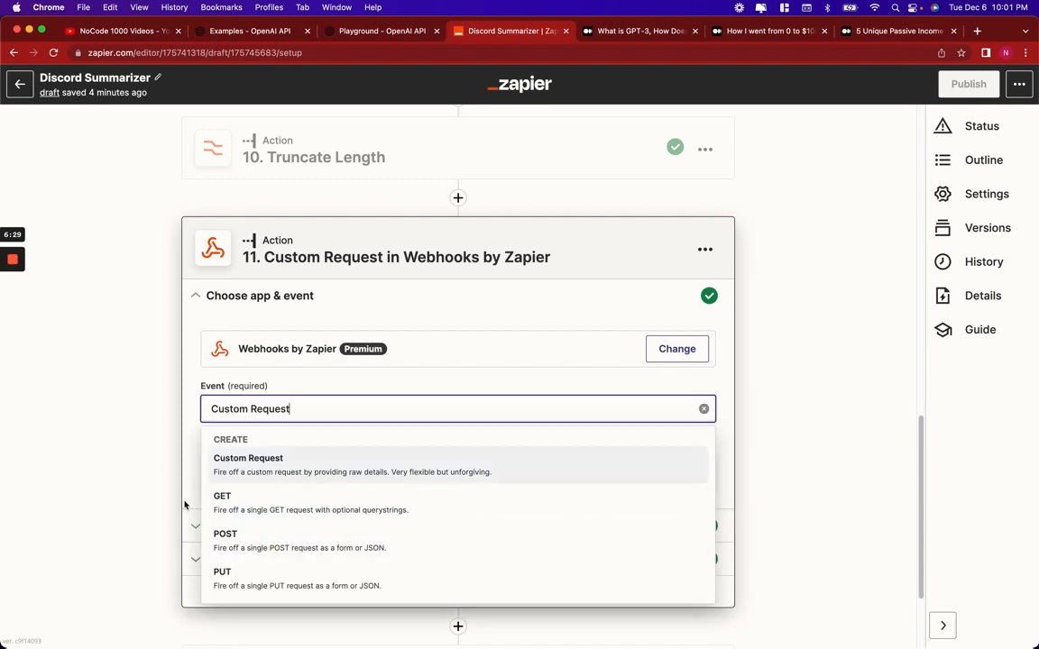
# Keep Custom Request and view the POST to OpenAI completions with step 10's output as prompt
pyautogui.click(248, 464)
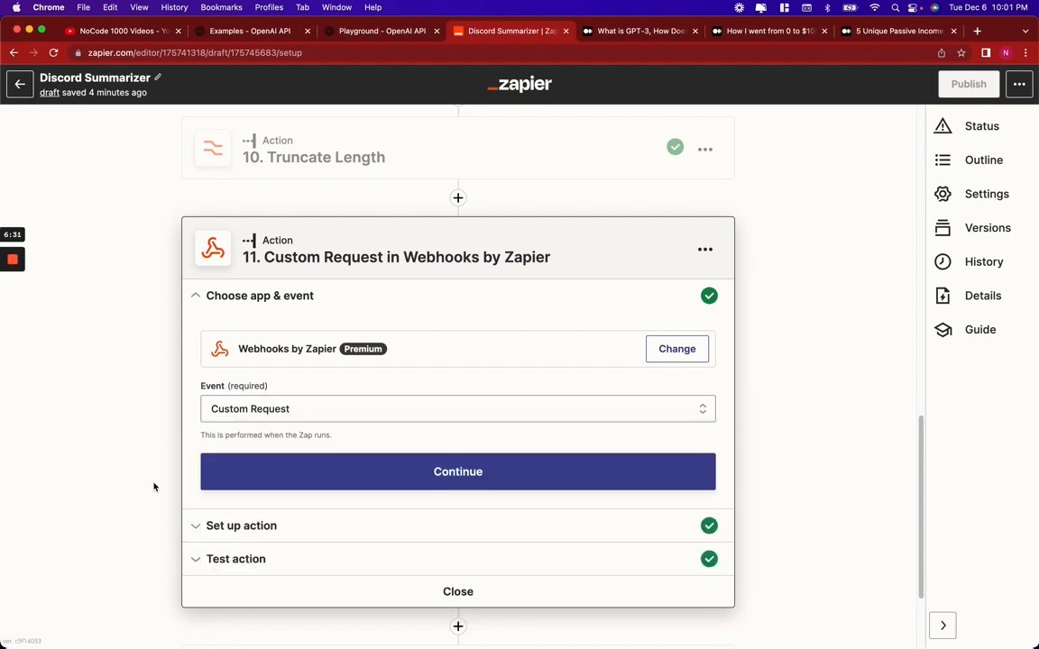
pyautogui.scroll(-3)
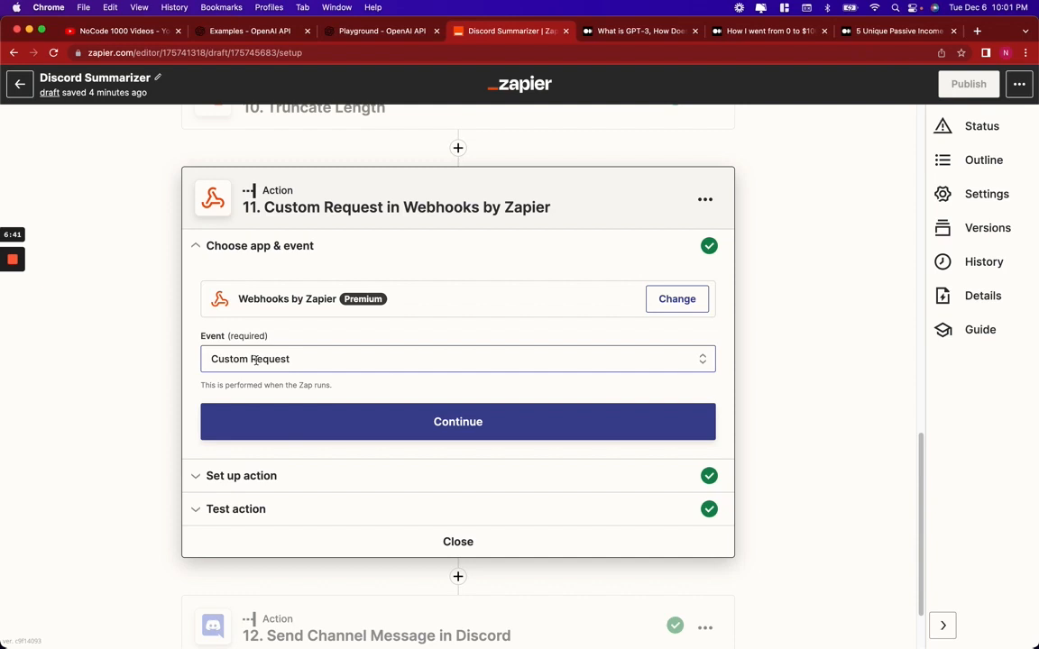
pyautogui.click(241, 476)
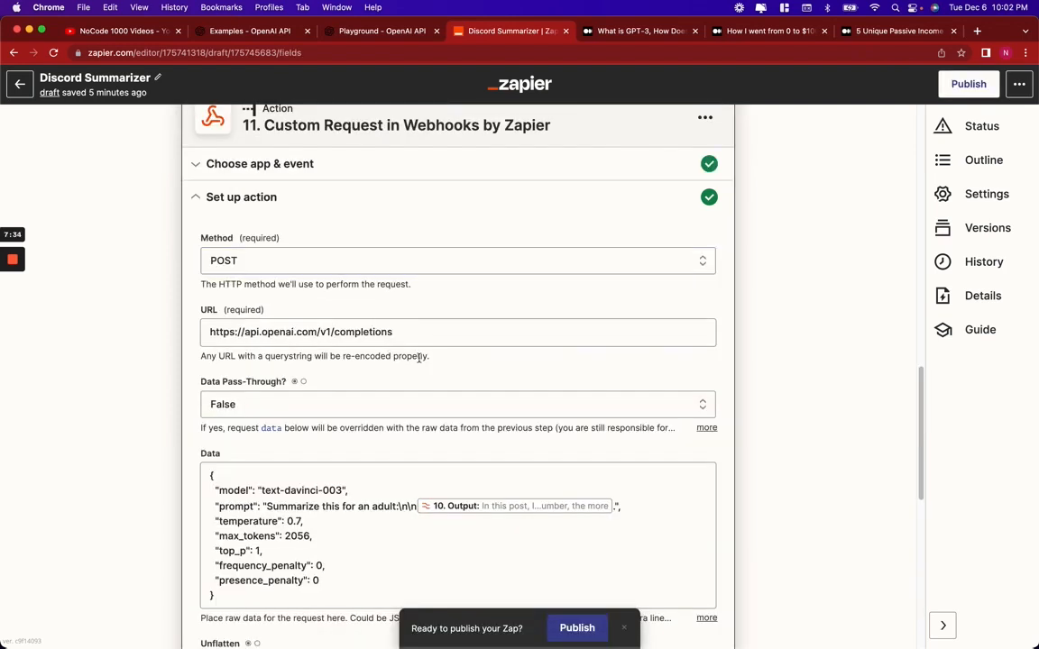
pyautogui.scroll(-3)
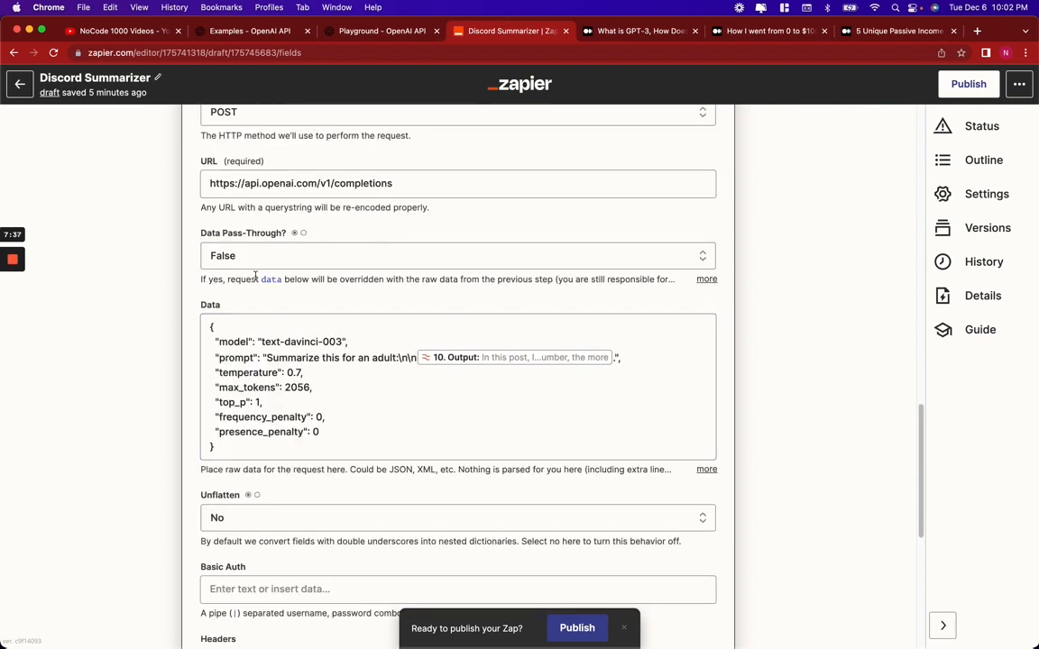
pyautogui.scroll(-3)
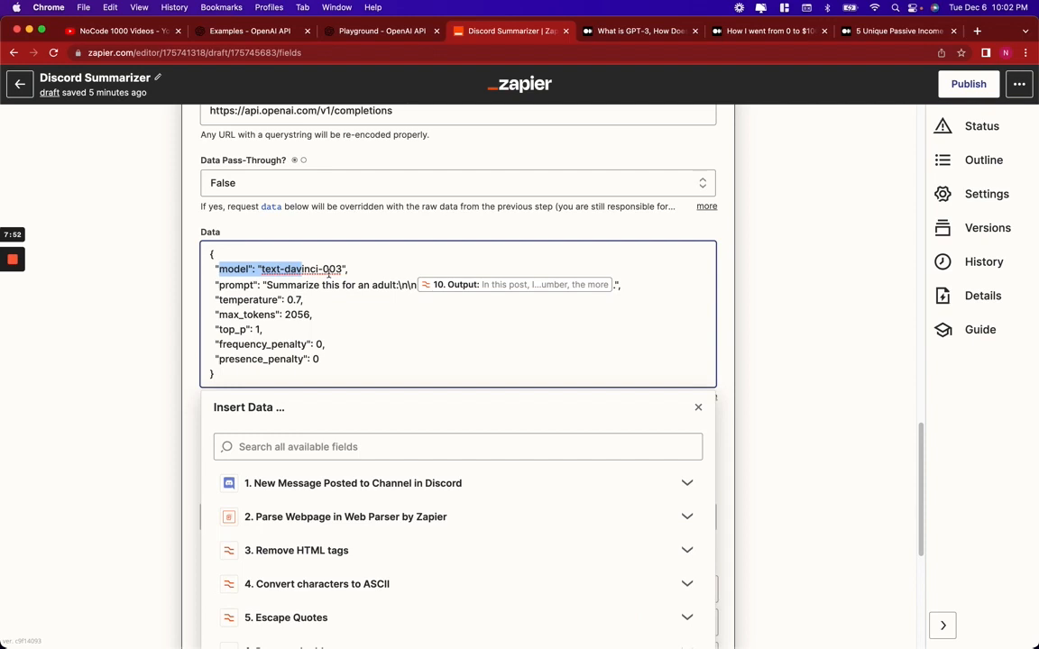
pyautogui.click(622, 284)
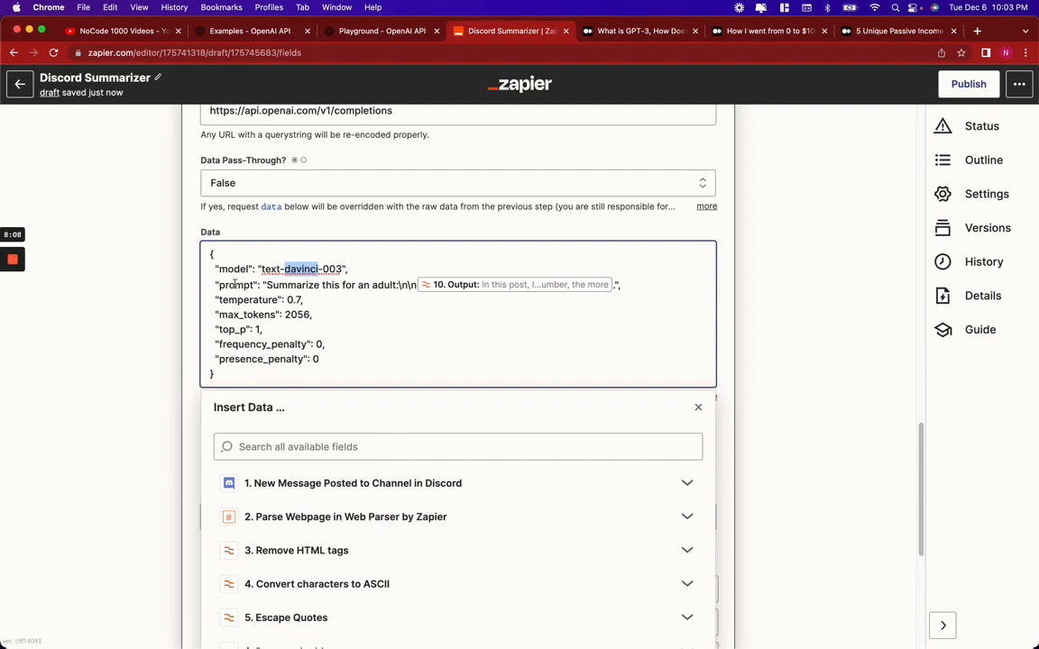
pyautogui.doubleClick(288, 285)
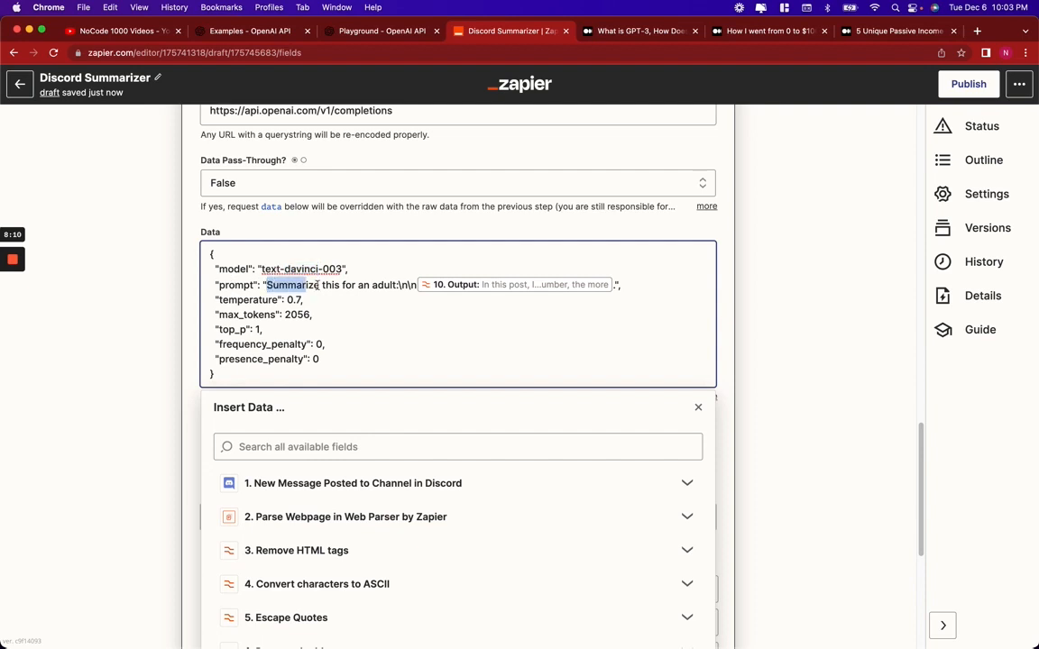
pyautogui.moveTo(265, 285); pyautogui.dragTo(397, 285)
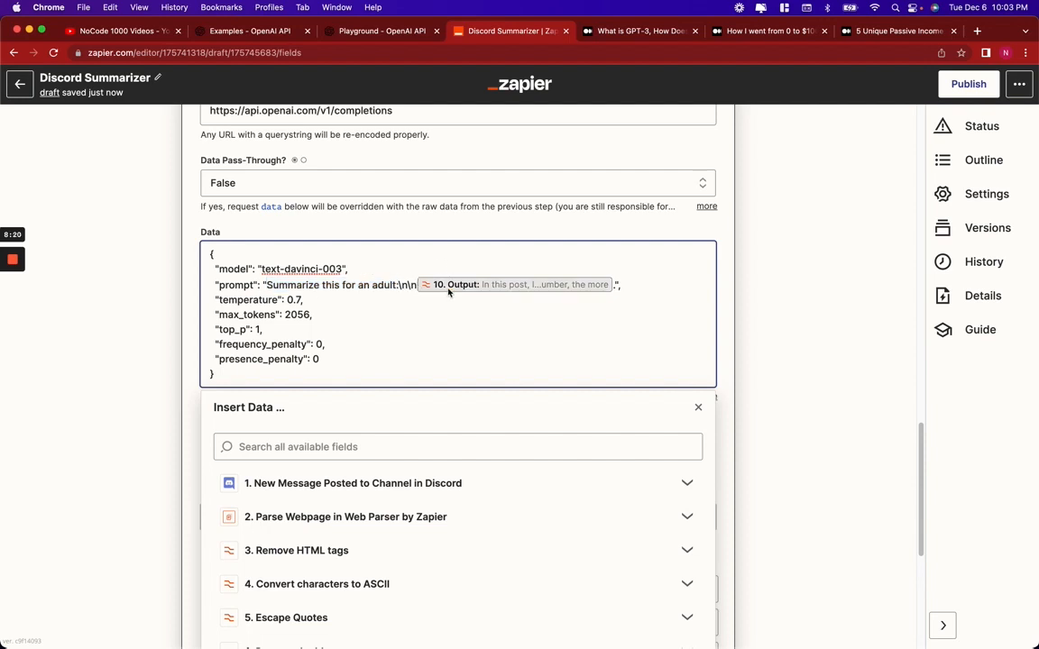
pyautogui.click(698, 407)
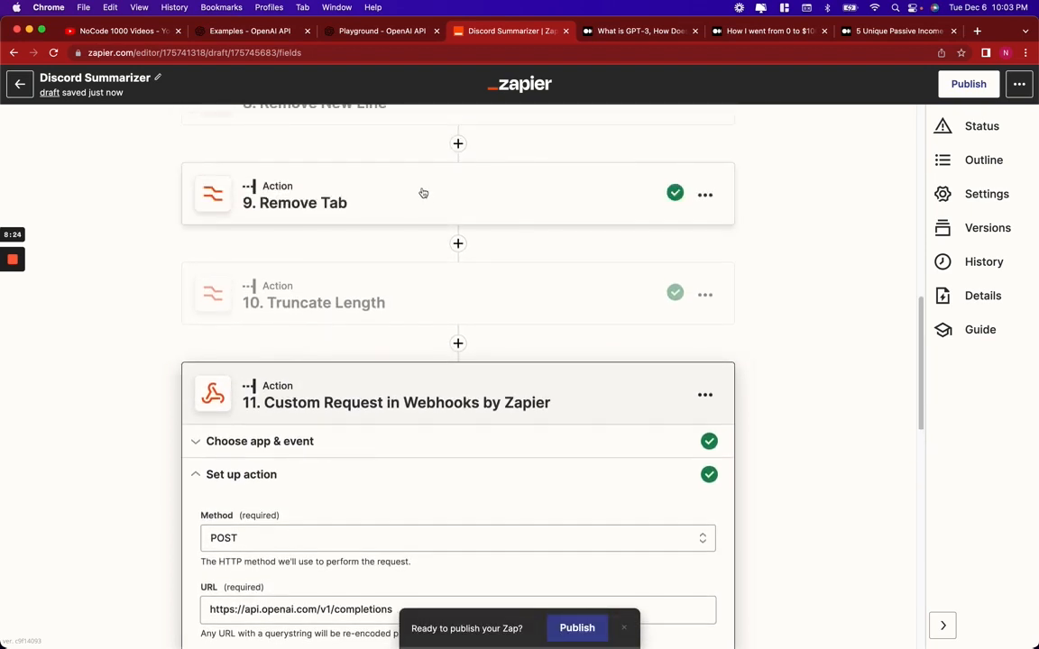
pyautogui.scroll(-3)
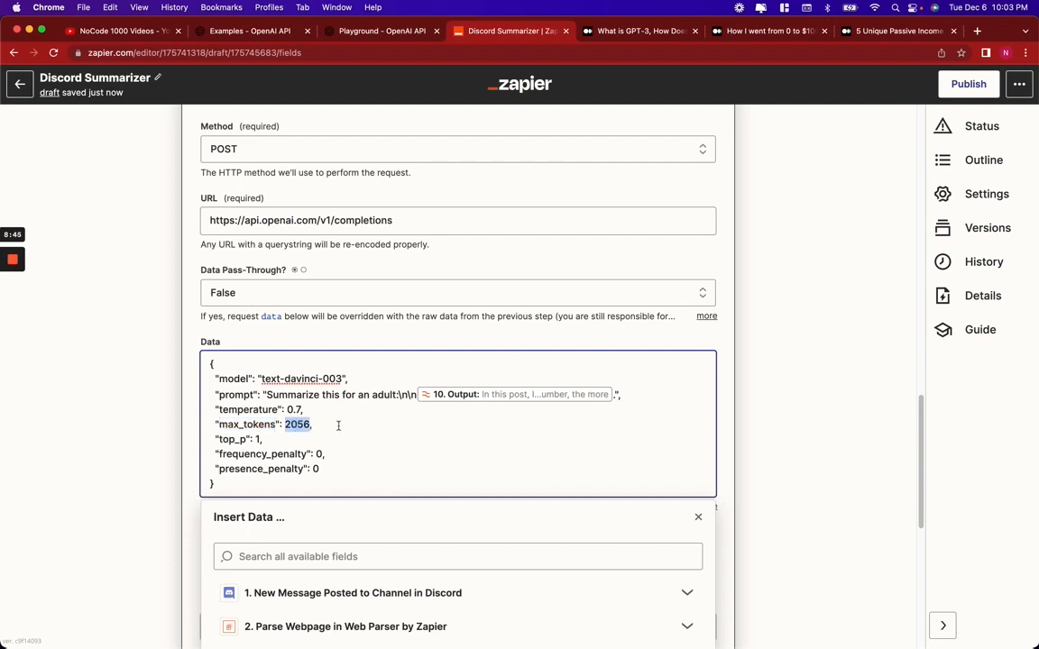
pyautogui.scroll(-3)
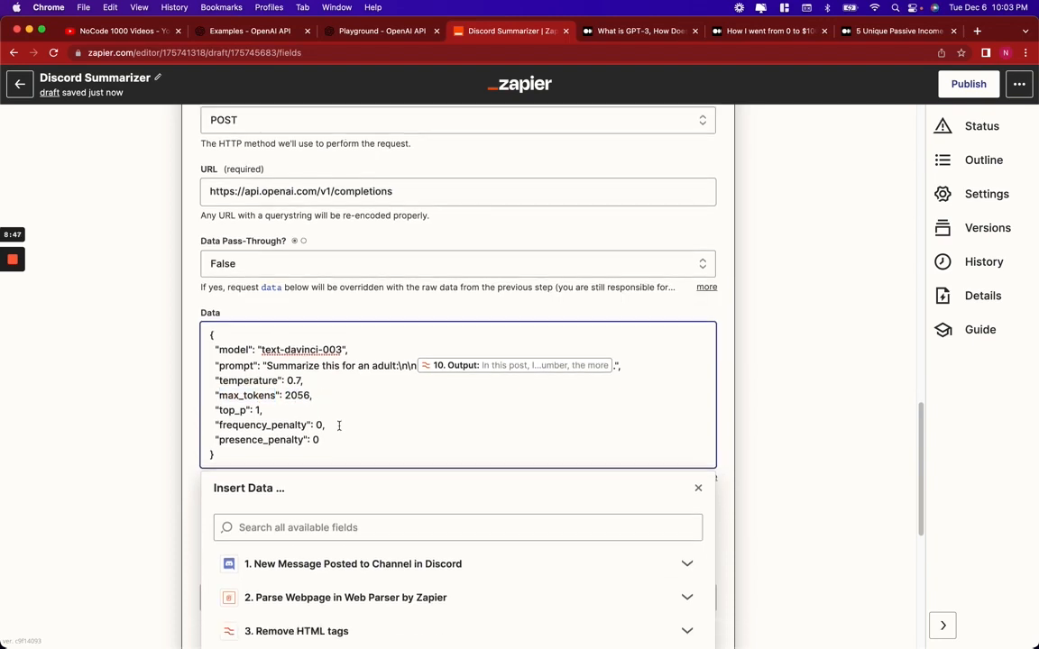
pyautogui.scroll(-3)
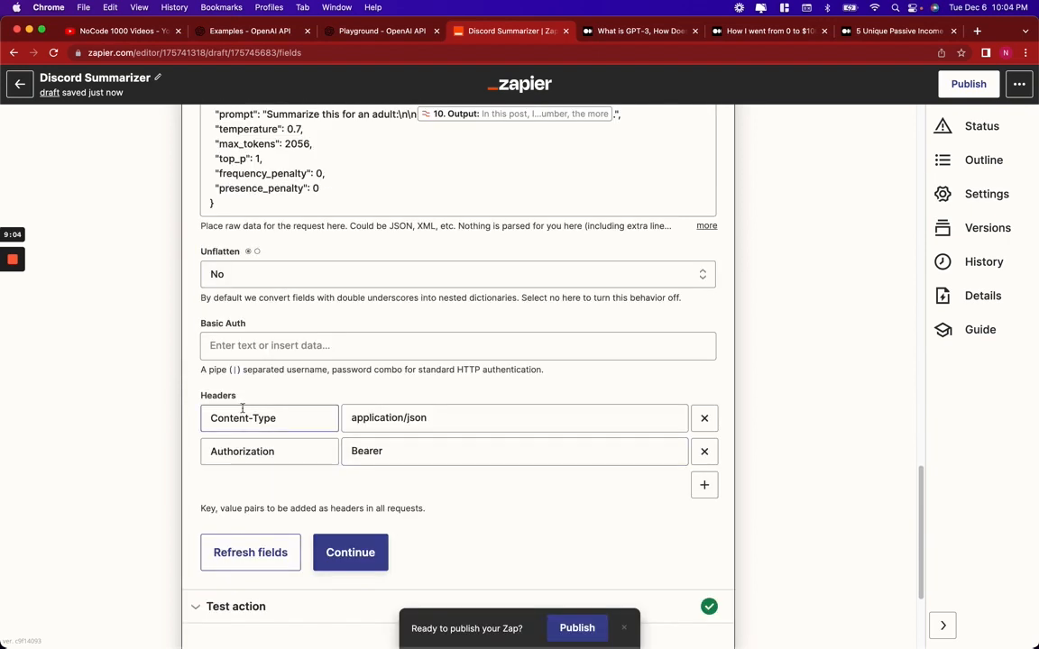
pyautogui.doubleClick(243, 417)
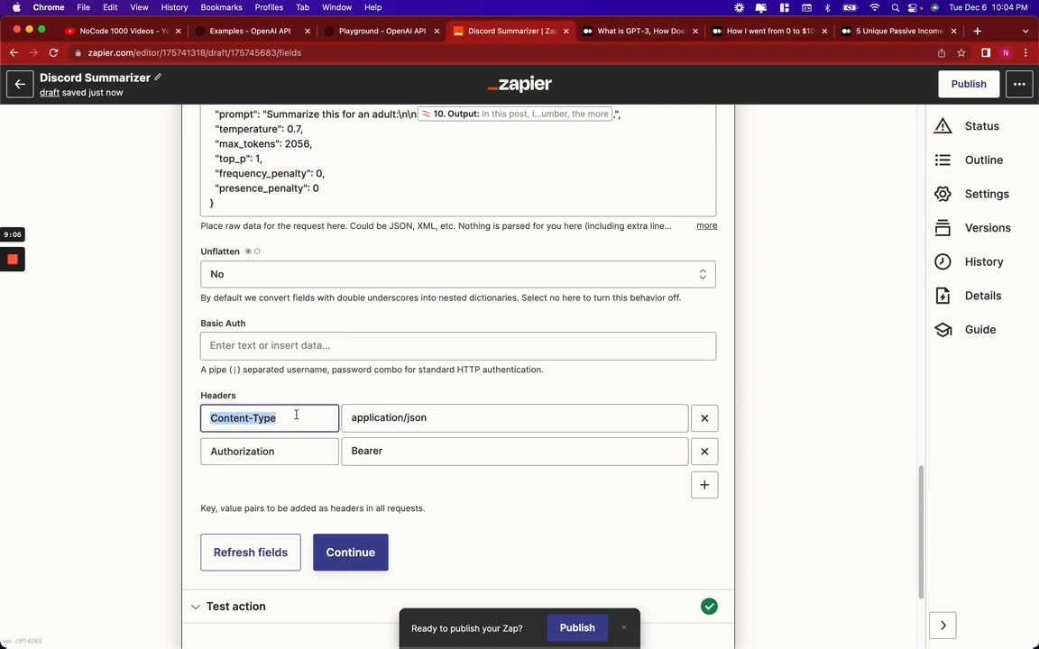
pyautogui.click(514, 418)
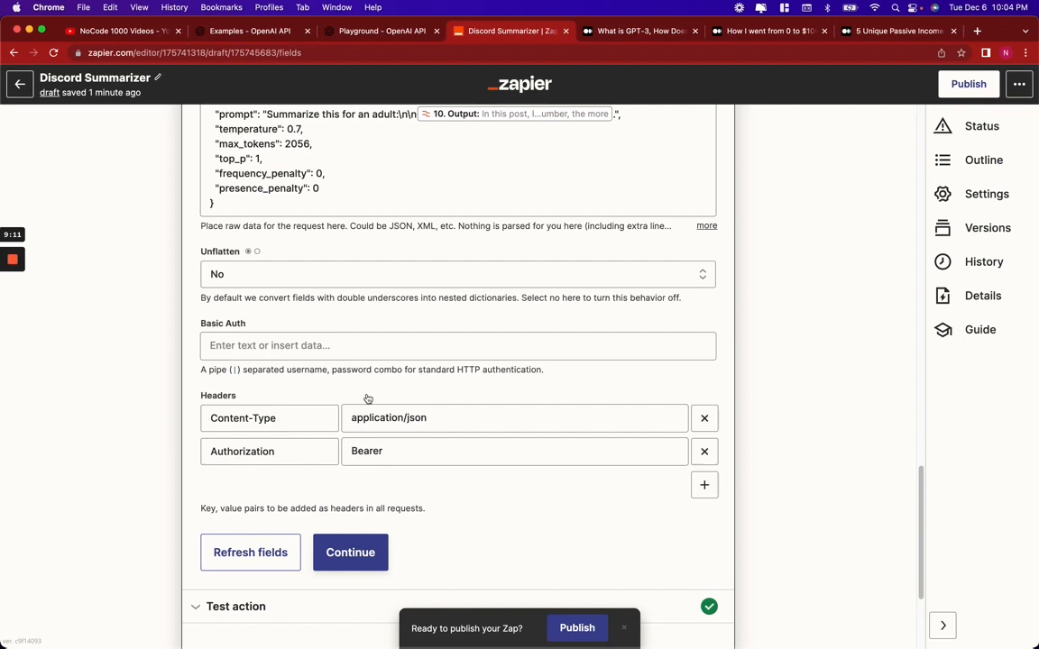
pyautogui.click(514, 450)
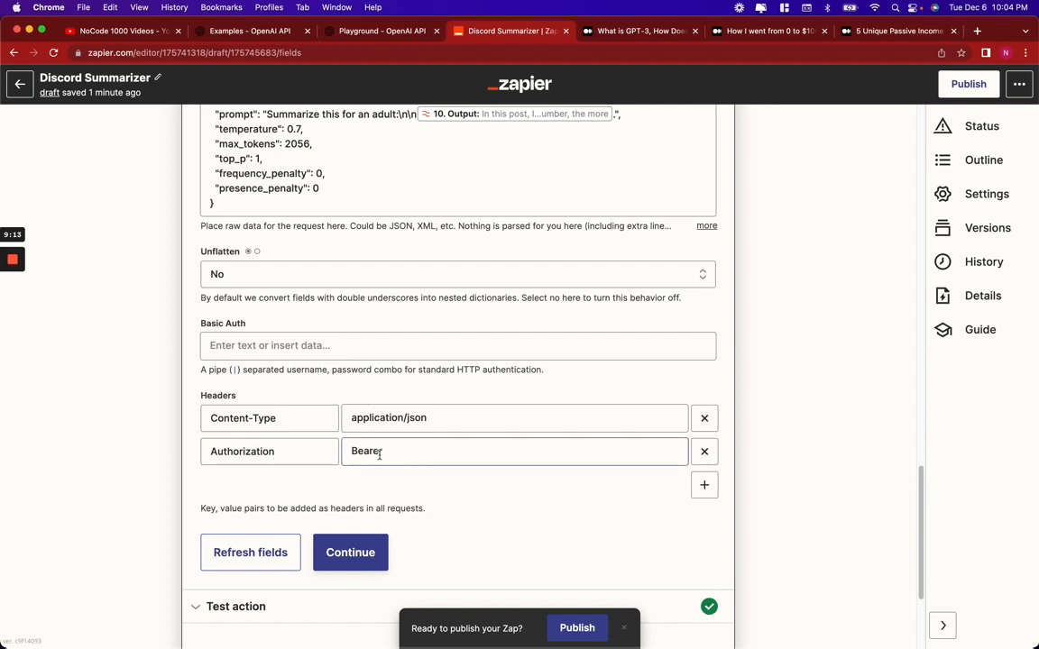
pyautogui.click(514, 451)
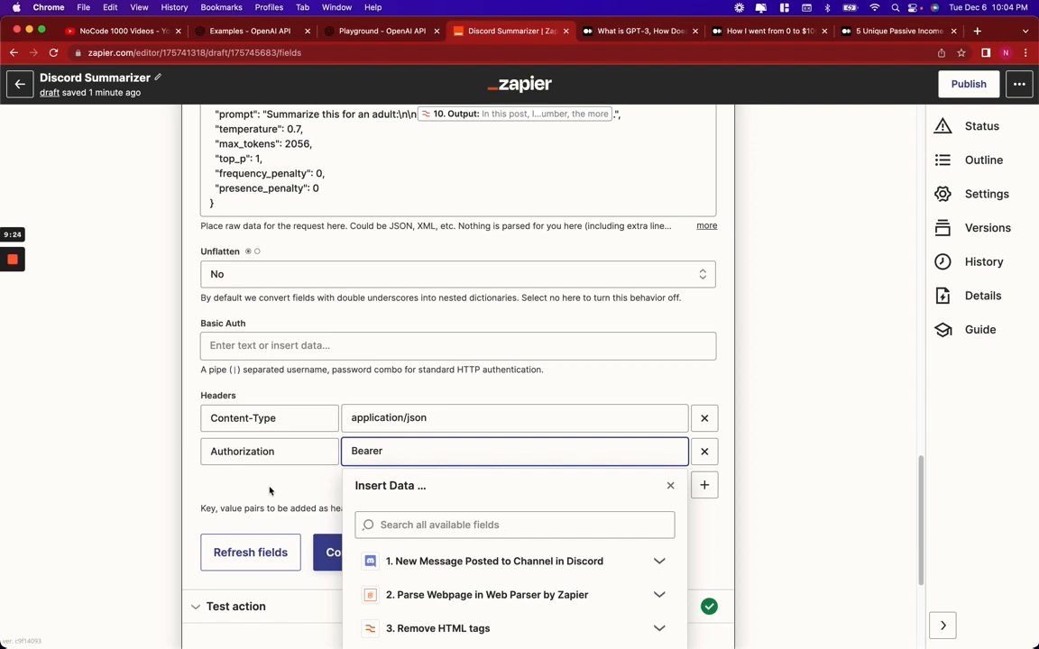
pyautogui.click(239, 495)
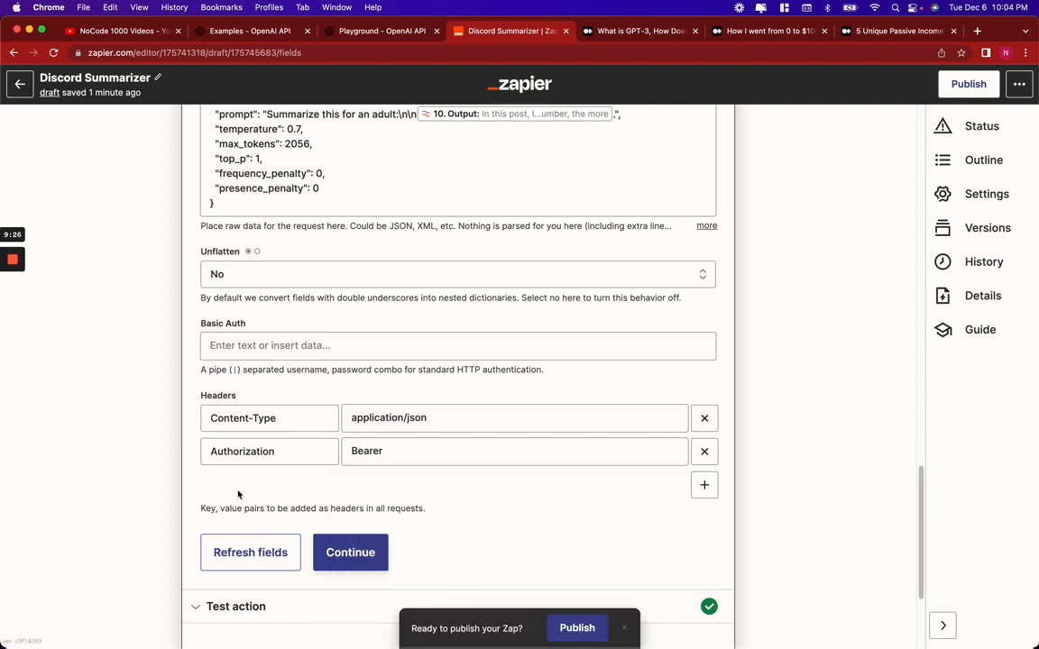
pyautogui.scroll(-3)
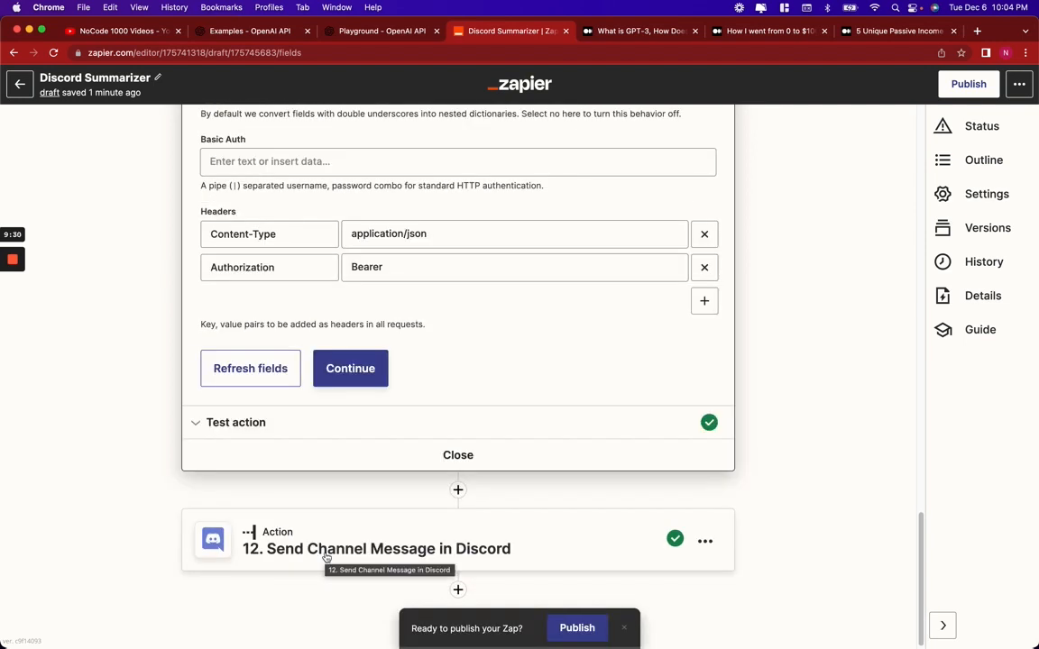
# Open Send Channel Message, posting step 11's Choices Text to wikipedia-eli5
pyautogui.click(375, 548)
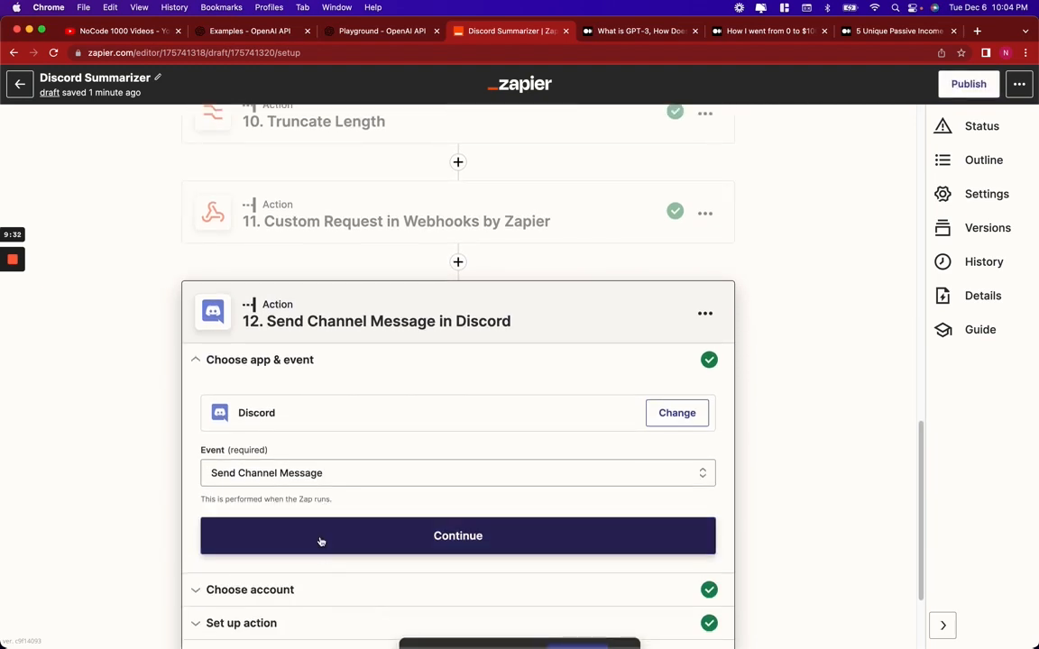
pyautogui.click(458, 536)
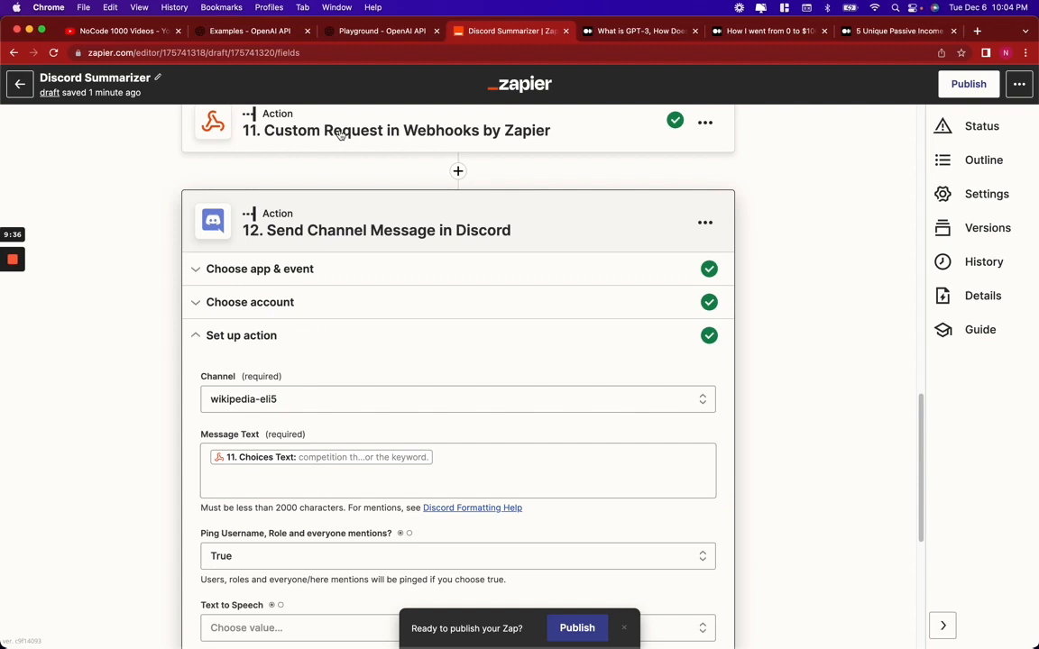
pyautogui.moveTo(341, 135)
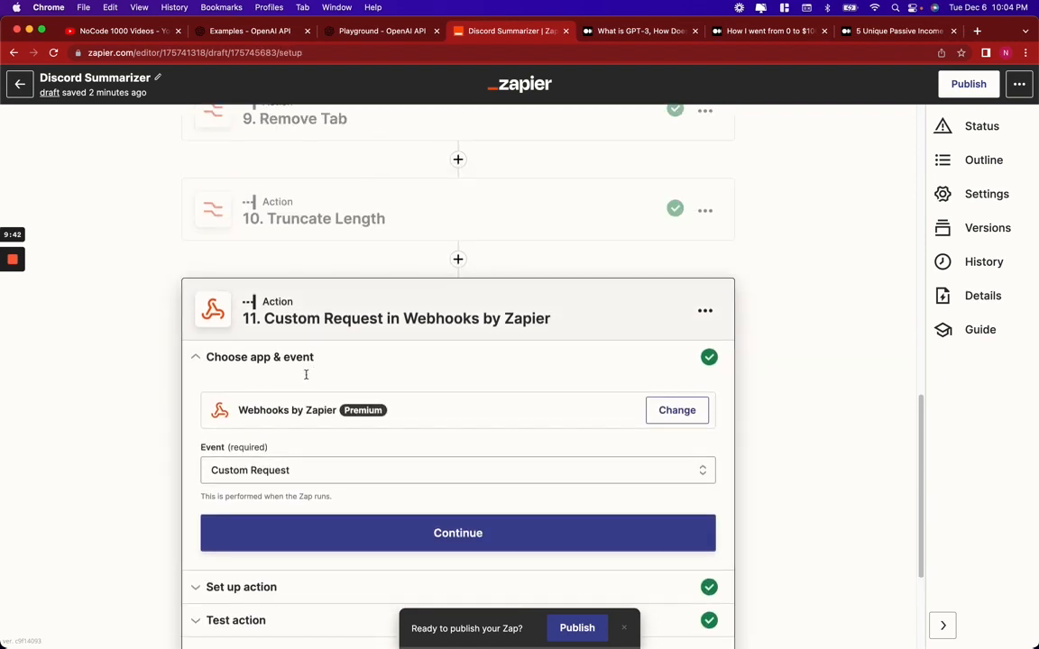
# Review the webhook's sample OpenAI response and its choices summary text, then return to step 12
pyautogui.click(457, 533)
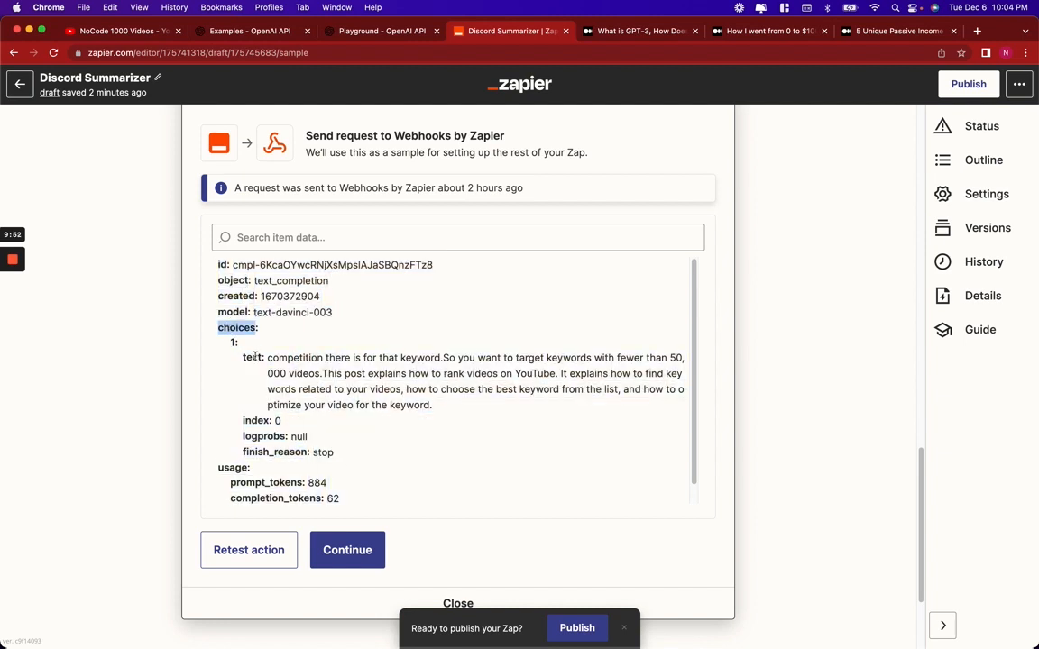
pyautogui.scroll(-3)
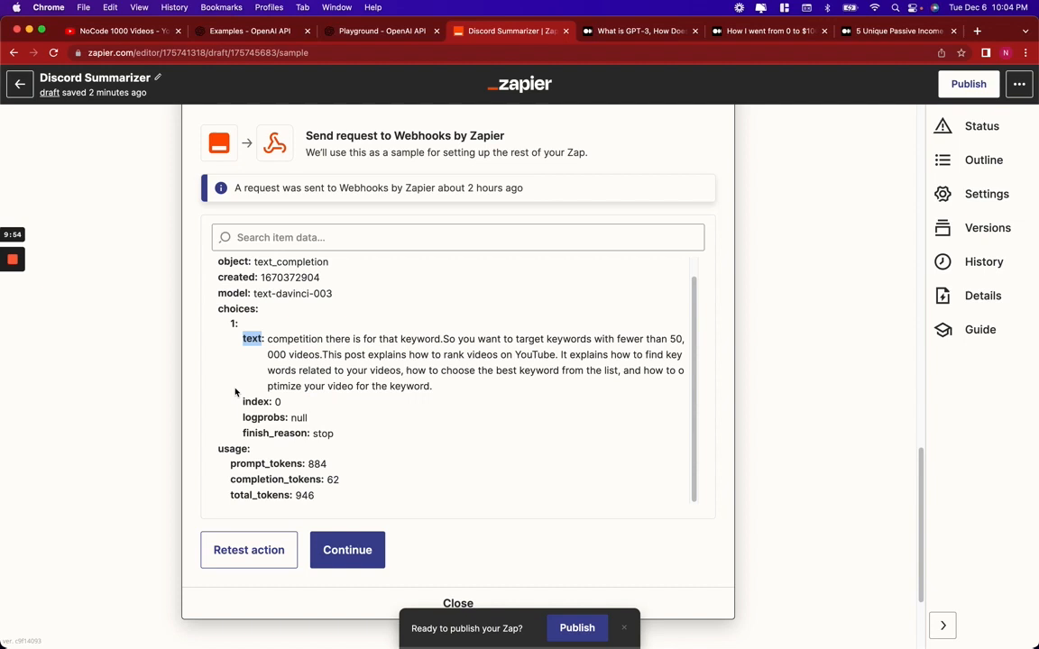
pyautogui.scroll(-3)
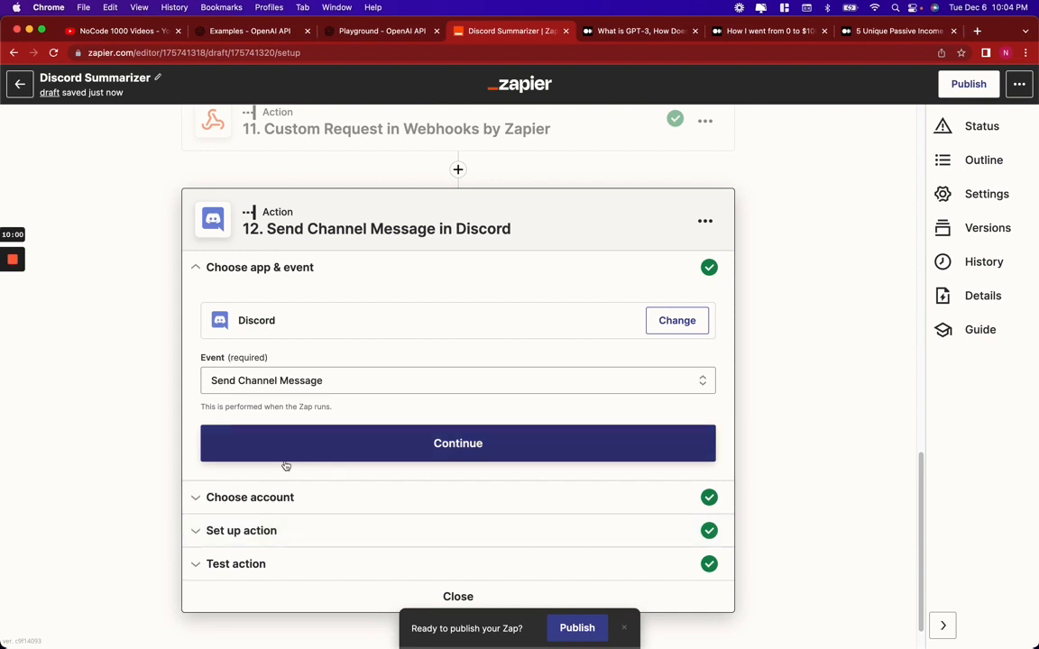
pyautogui.click(457, 443)
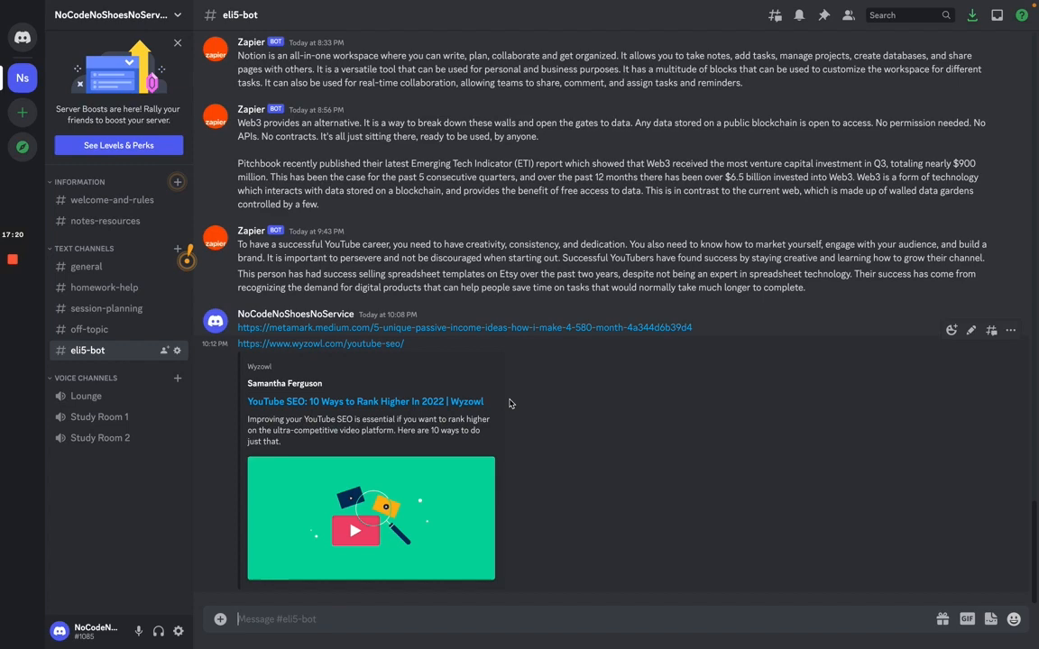
pyautogui.moveTo(571, 437)
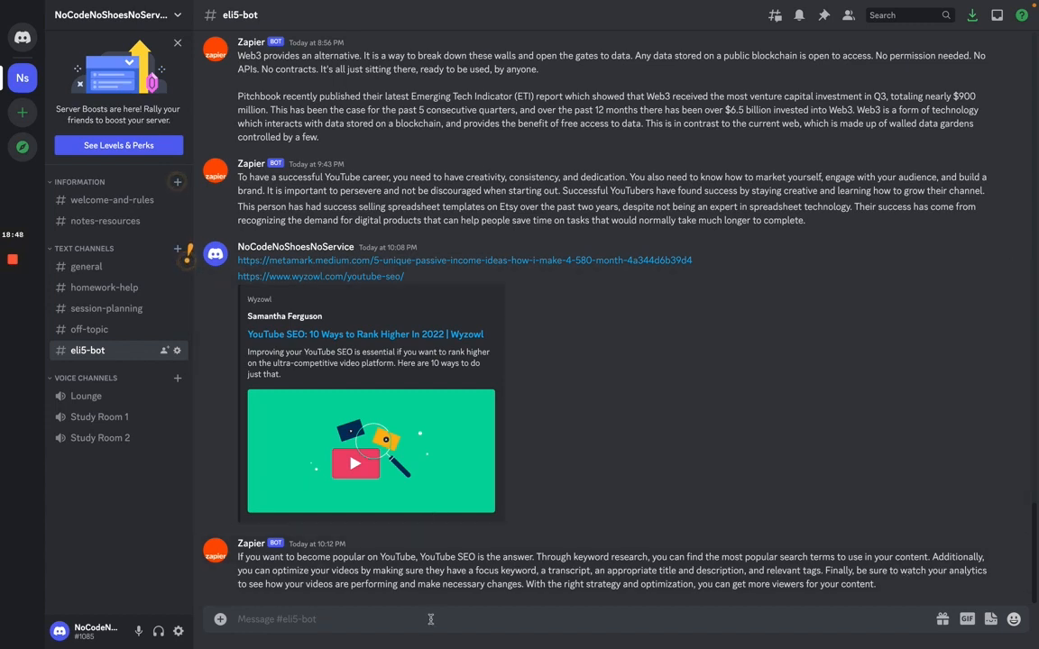
# Scroll the #eli5-bot channel to see the posted TechTarget GPT-3 link preview
pyautogui.scroll(-3)
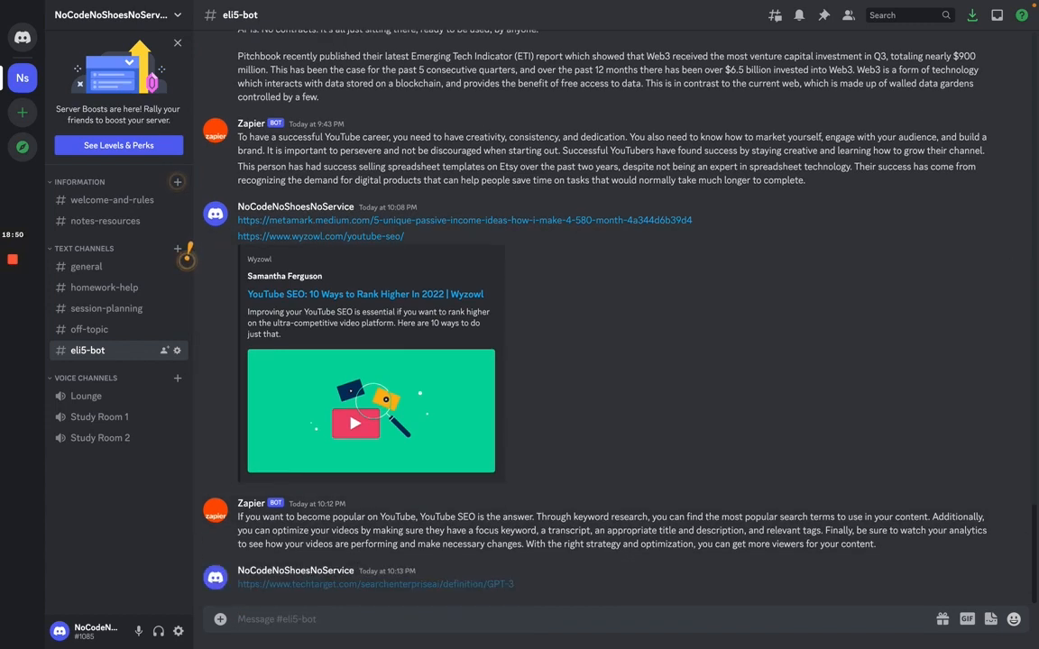
pyautogui.scroll(-3)
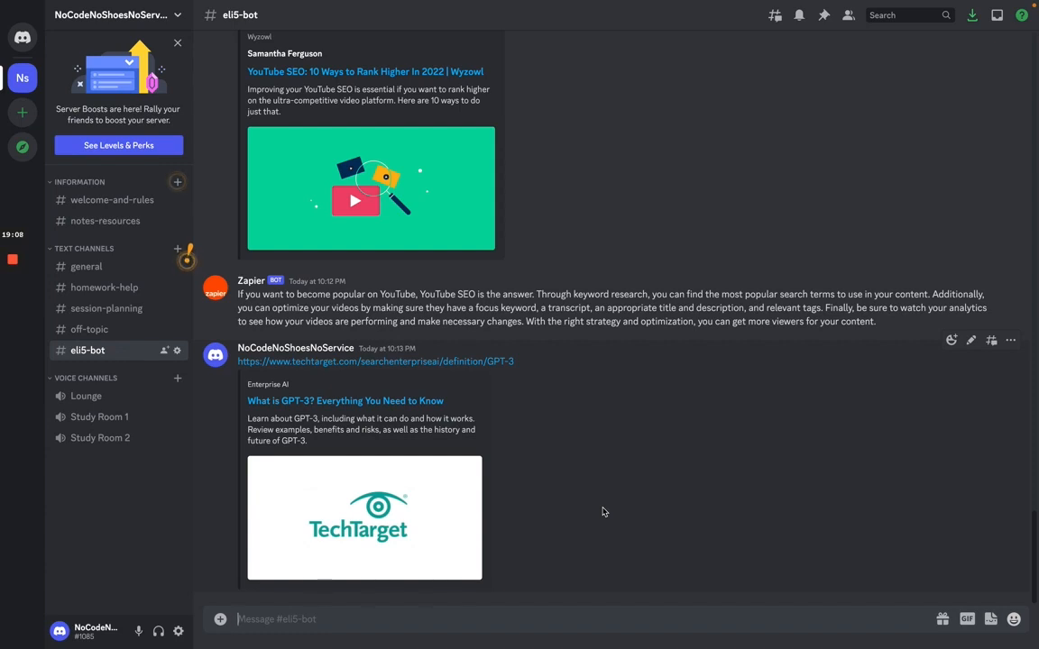